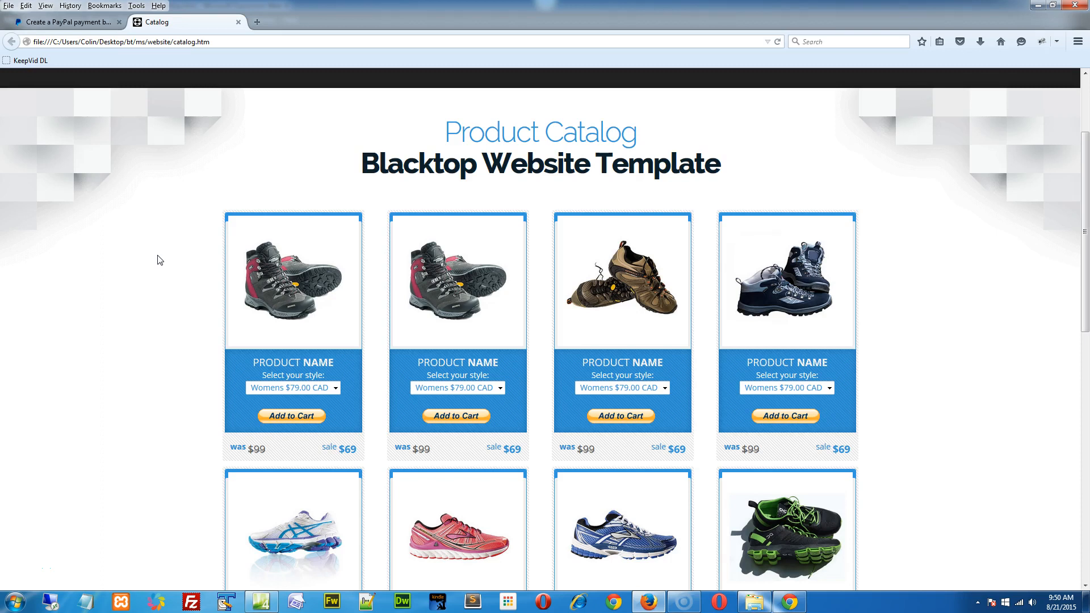
mouse_move(298, 281)
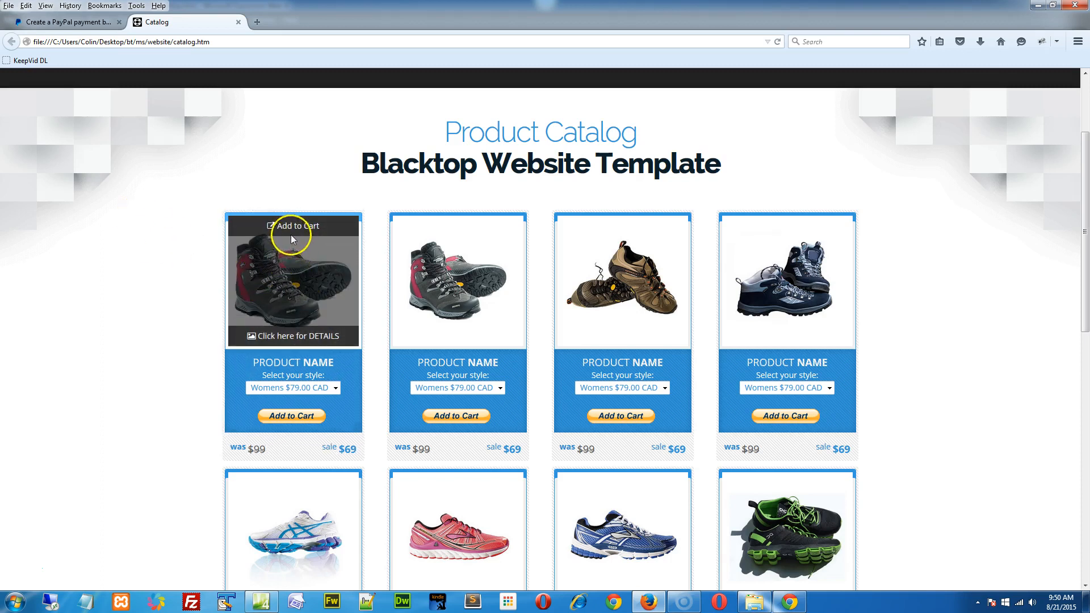
mouse_move(282, 339)
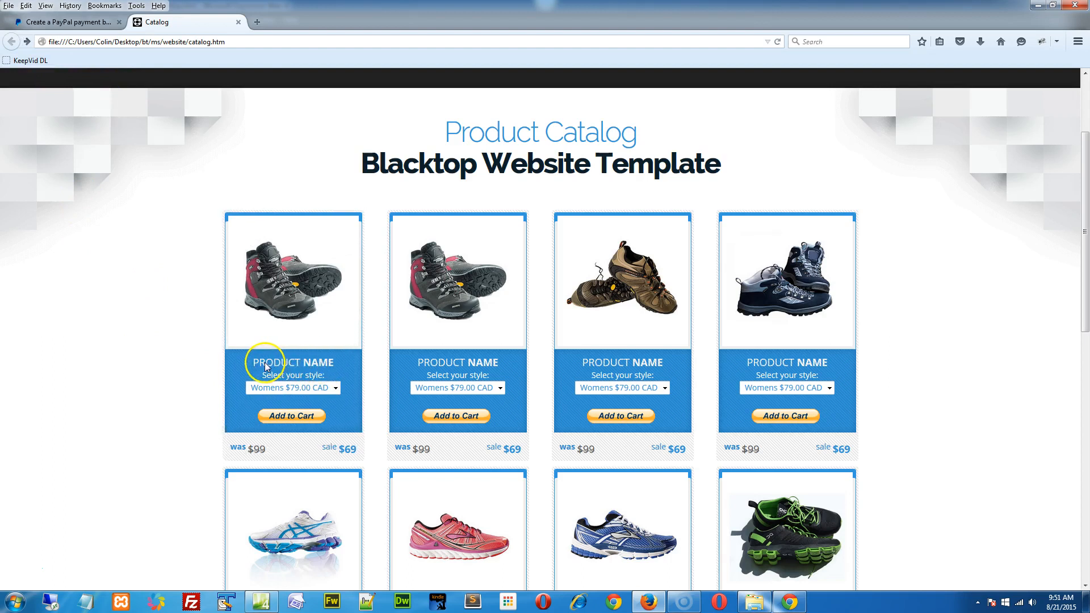
mouse_move(330, 399)
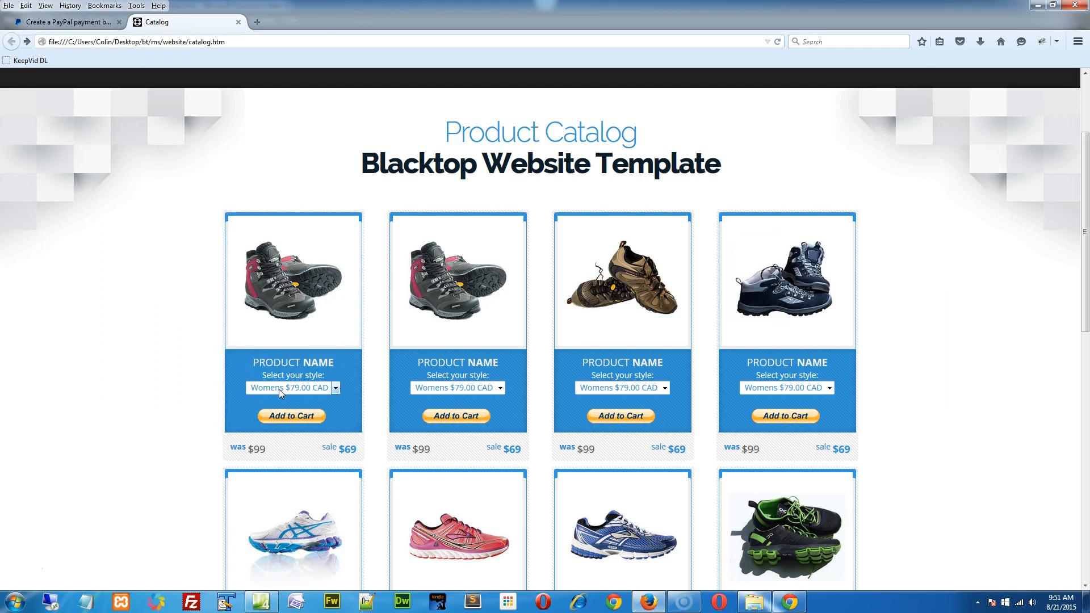
- Glance at the PayPal button creation page, then return to the catalog page in Expression Web
left_click(65, 22)
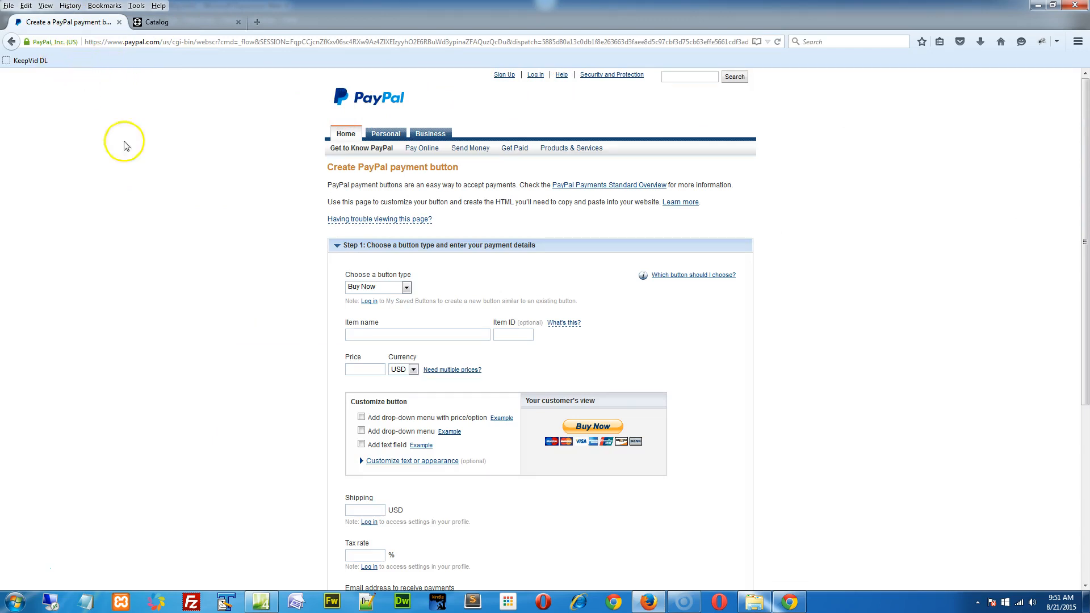
scroll("down", 3)
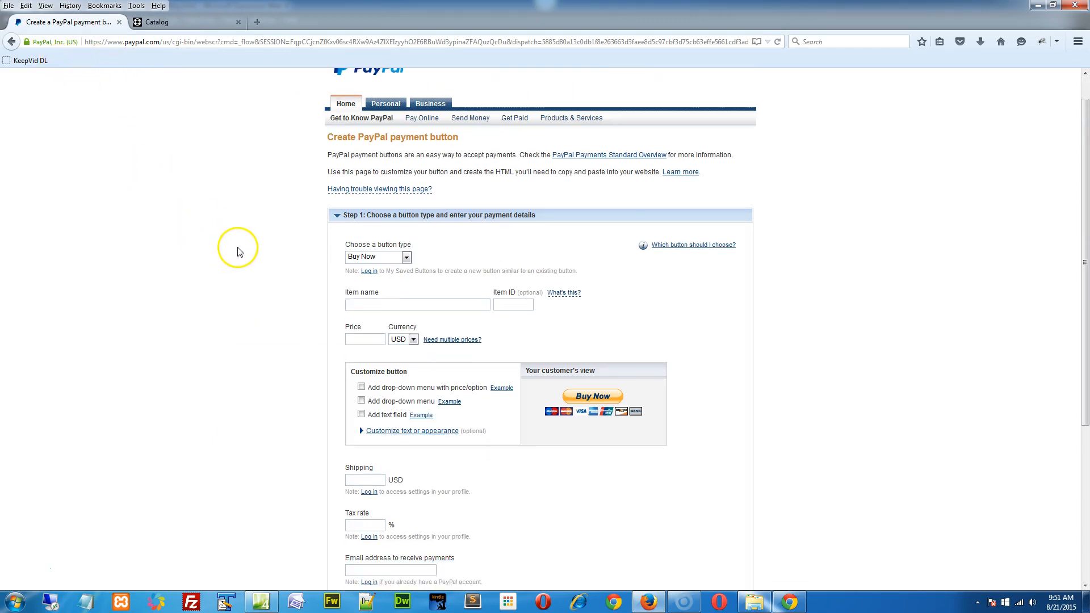
left_click(188, 22)
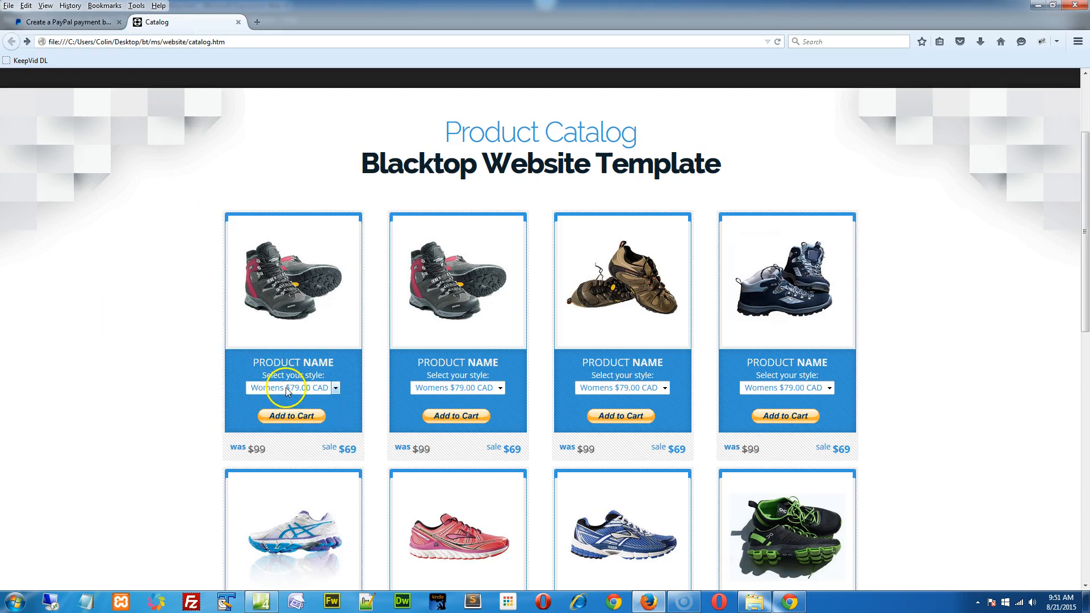
left_click(291, 388)
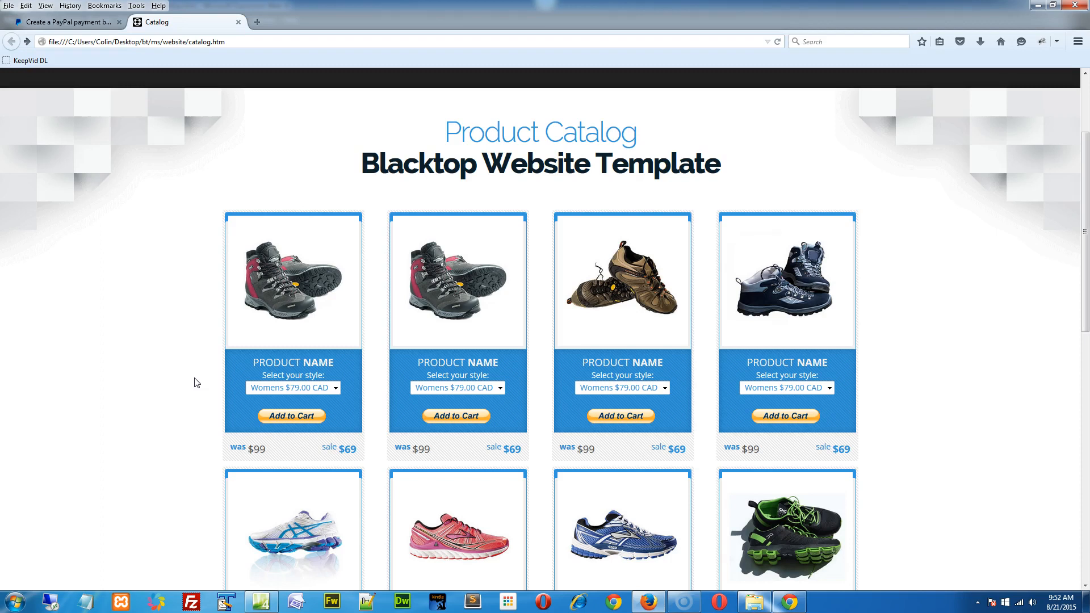
scroll("down", 3)
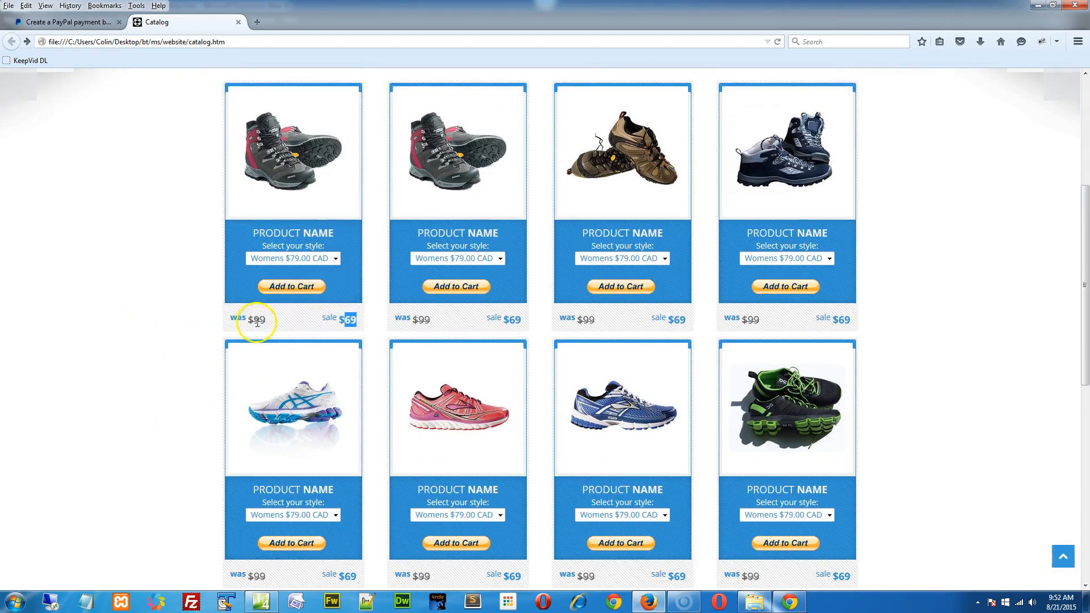
mouse_move(329, 322)
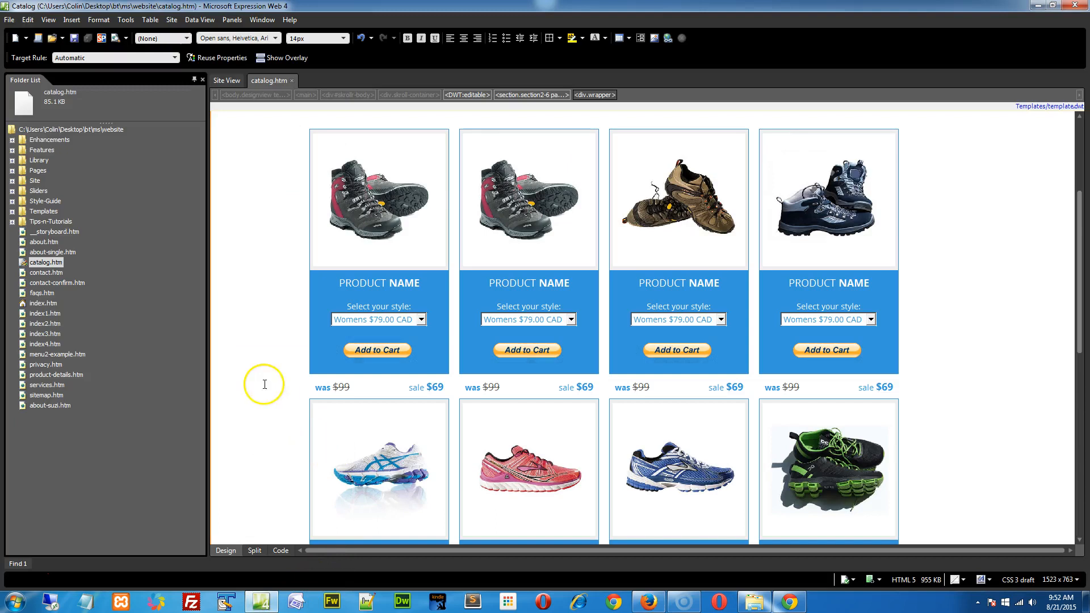
mouse_move(361, 214)
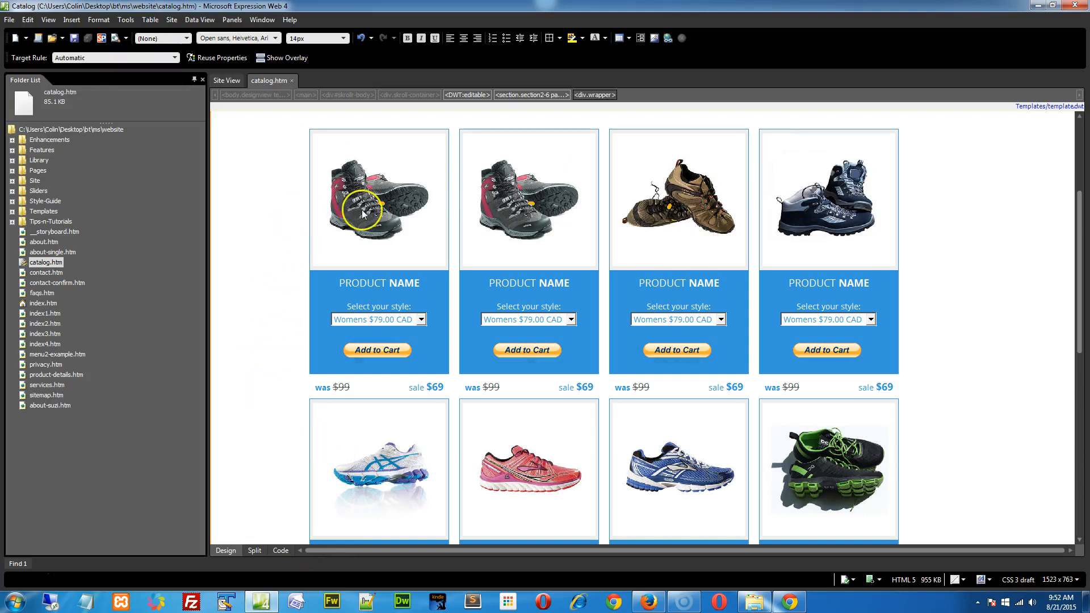
- Review the first product image's Picture Properties on the Appearance and General tabs
double_click(362, 213)
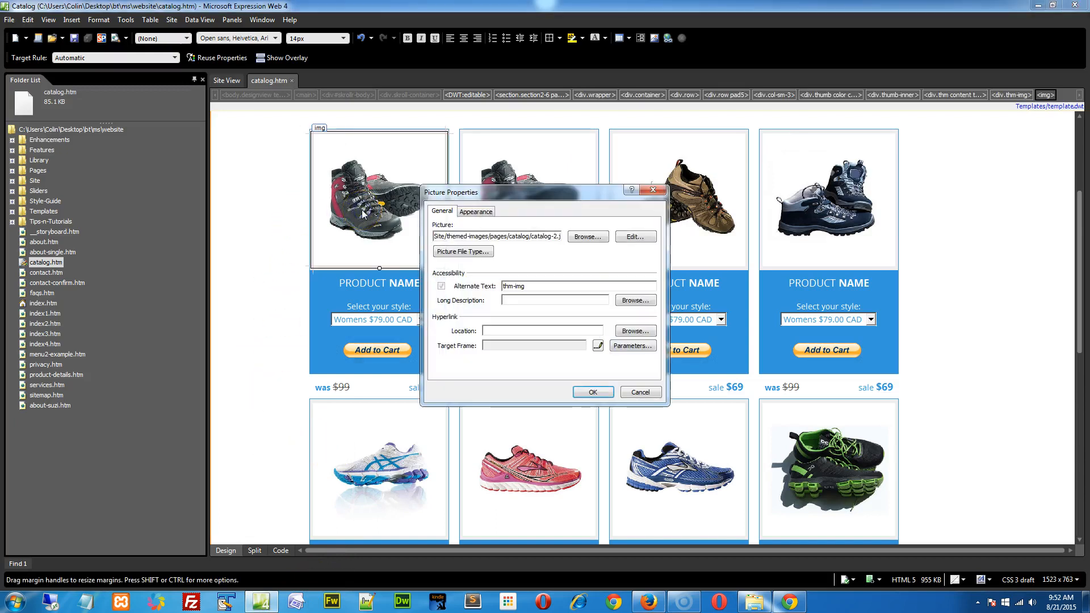
left_click(474, 211)
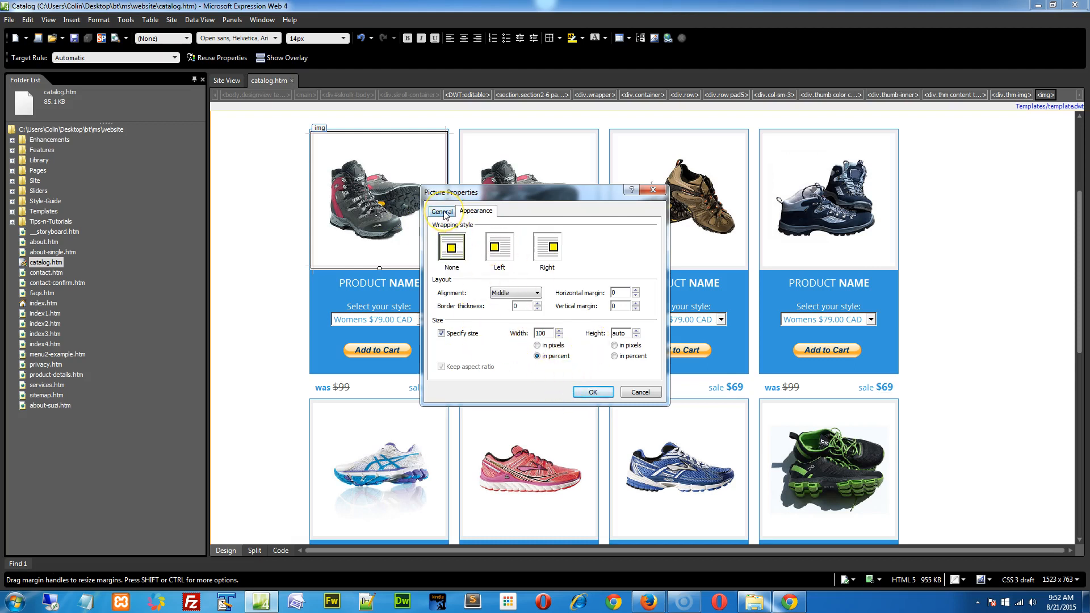
left_click(441, 211)
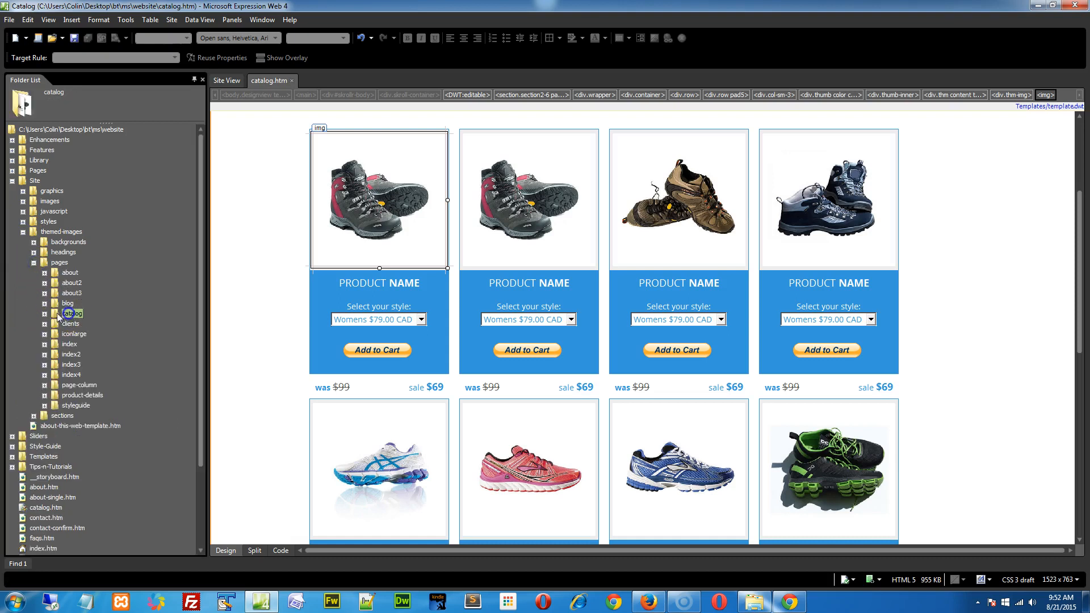
- Expand the catalog images folder (catalog-1 to catalog-12), select product-details.htm, and return to Design view
left_click(73, 313)
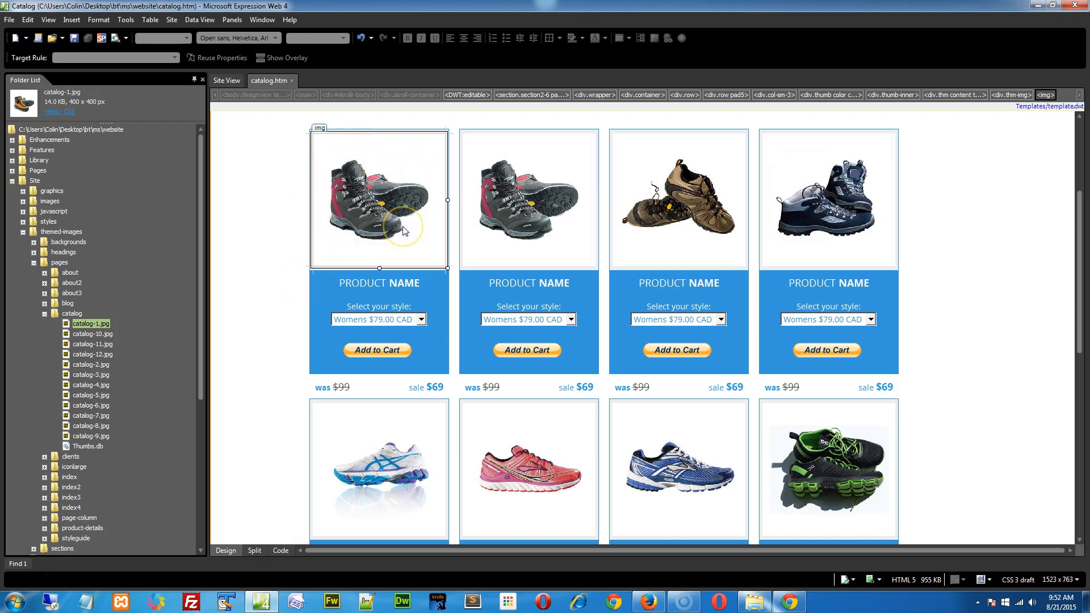
mouse_move(361, 245)
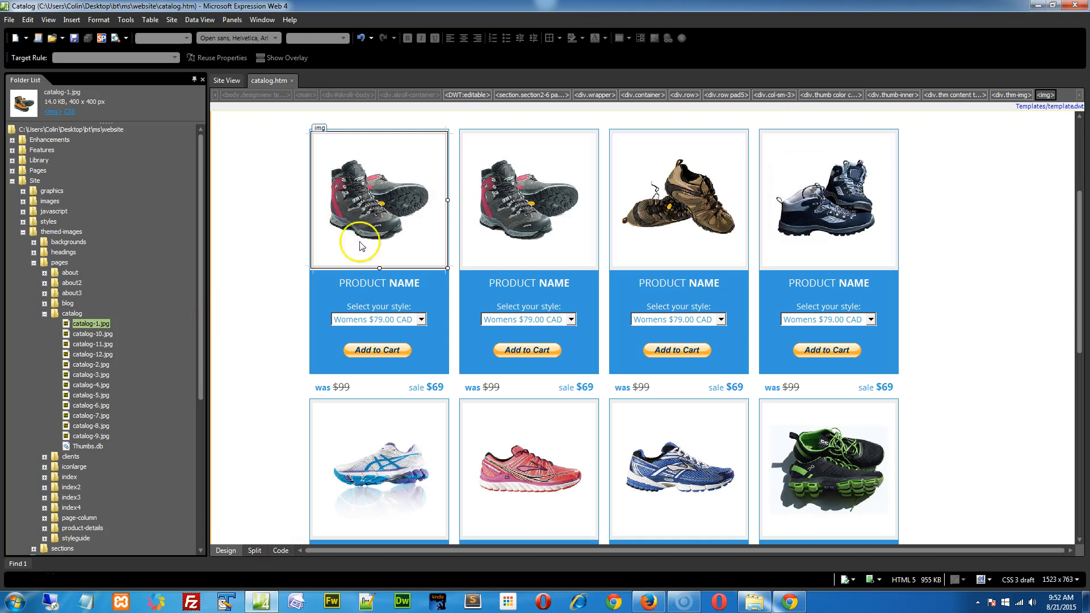
mouse_move(33, 265)
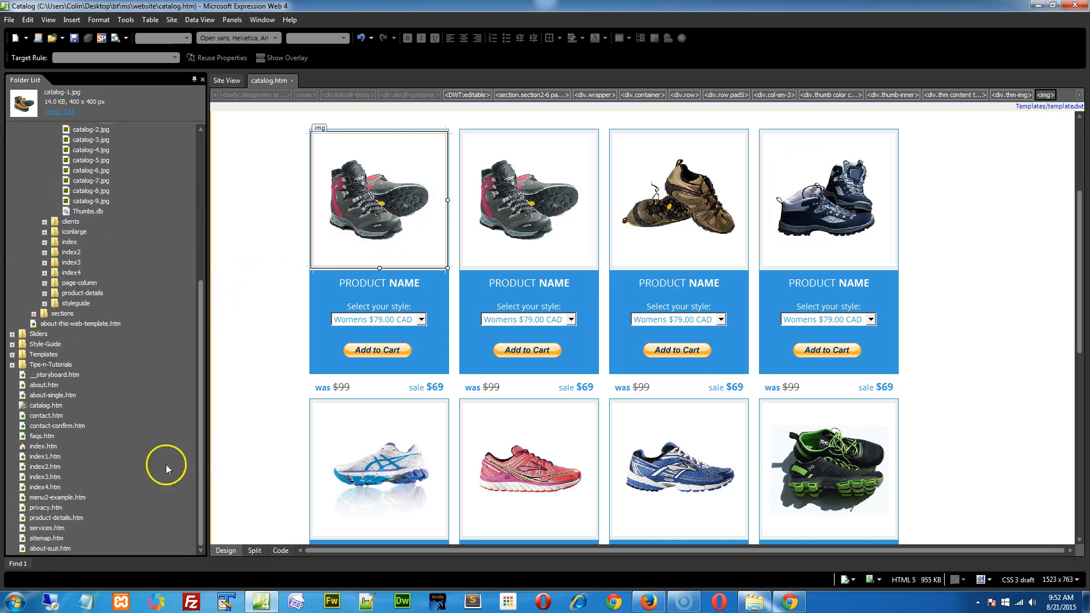
left_click(57, 517)
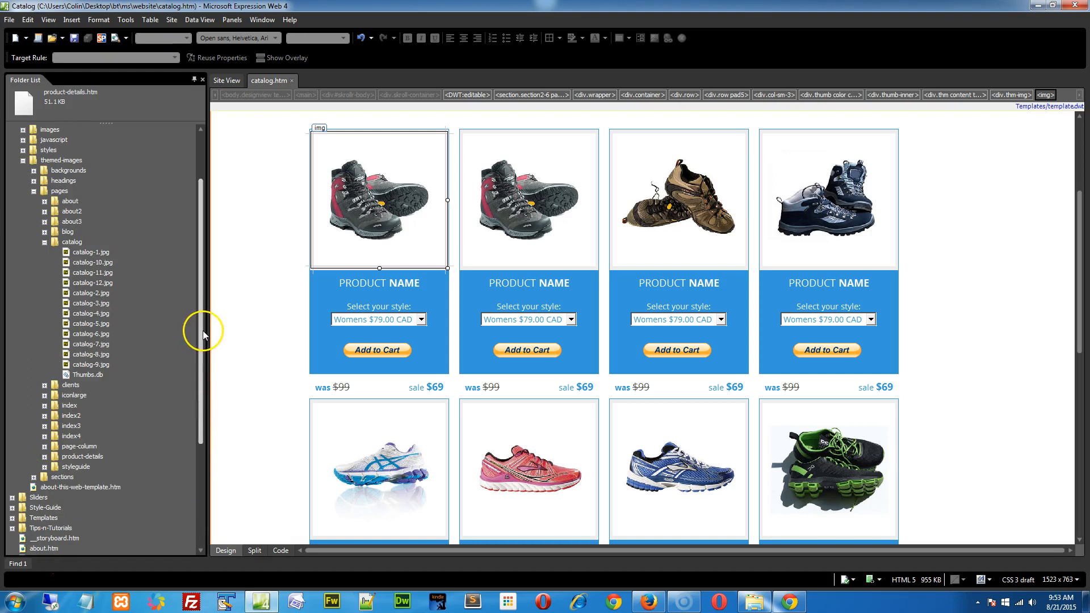
left_click(376, 190)
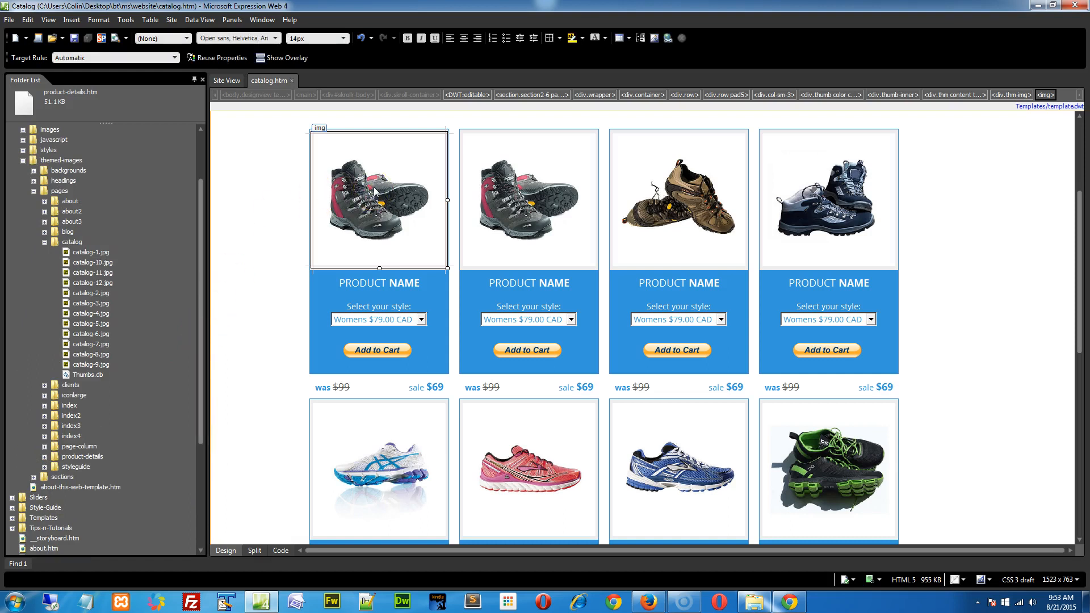
mouse_move(227, 278)
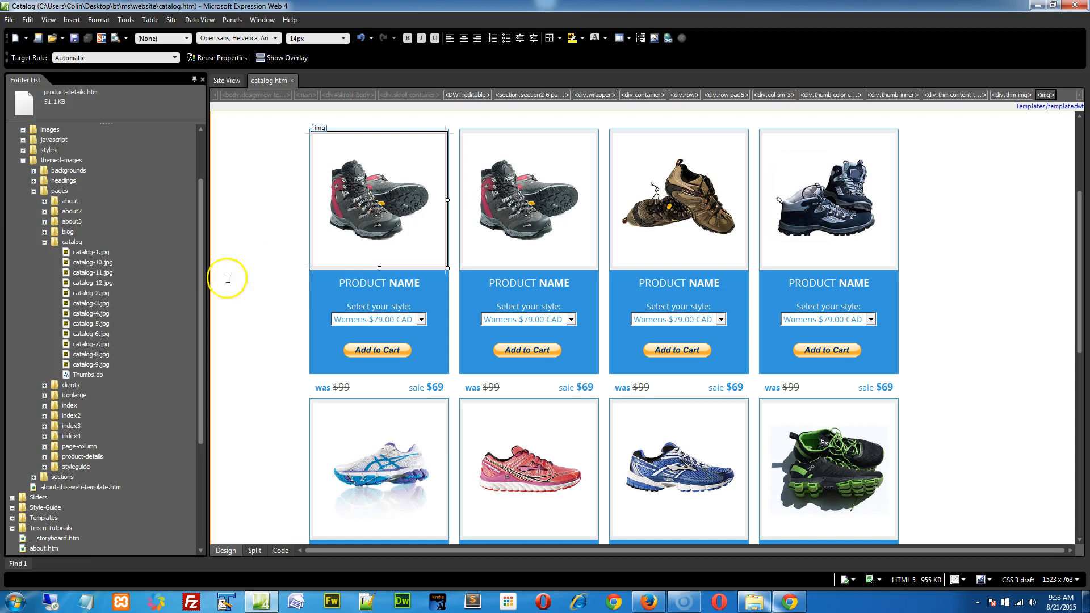
left_click(90, 271)
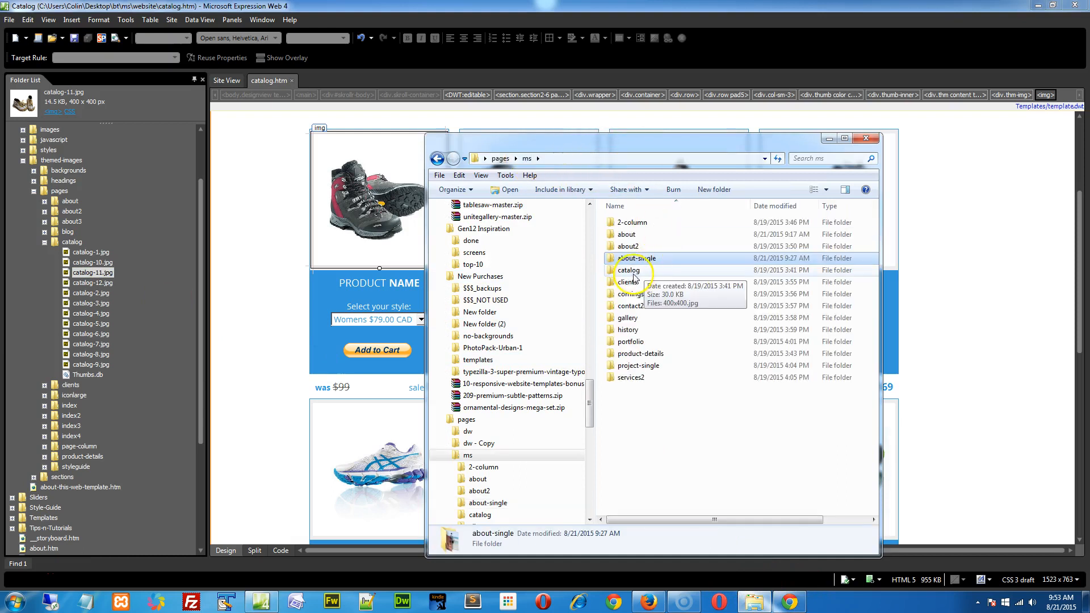
- Open the catalog folder in the file window and start browsing for a new picture for the first product
double_click(628, 270)
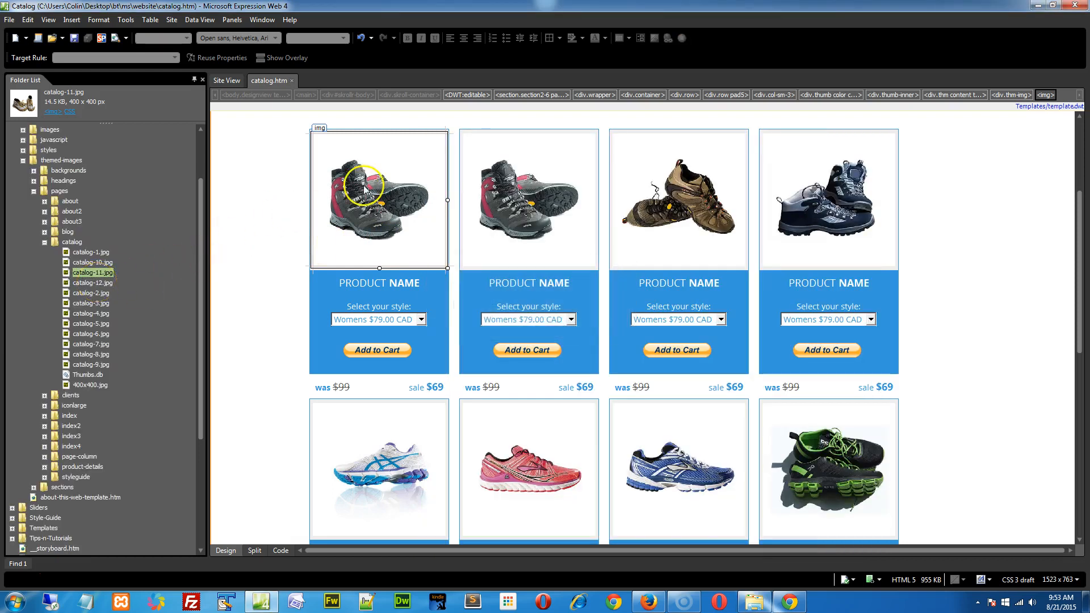
double_click(379, 200)
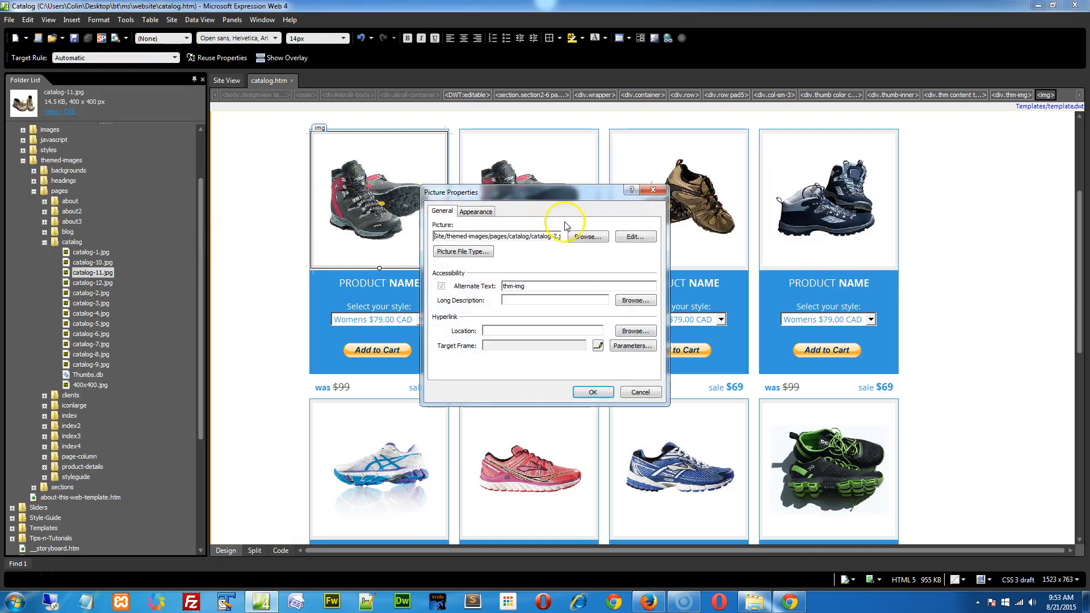
left_click(586, 236)
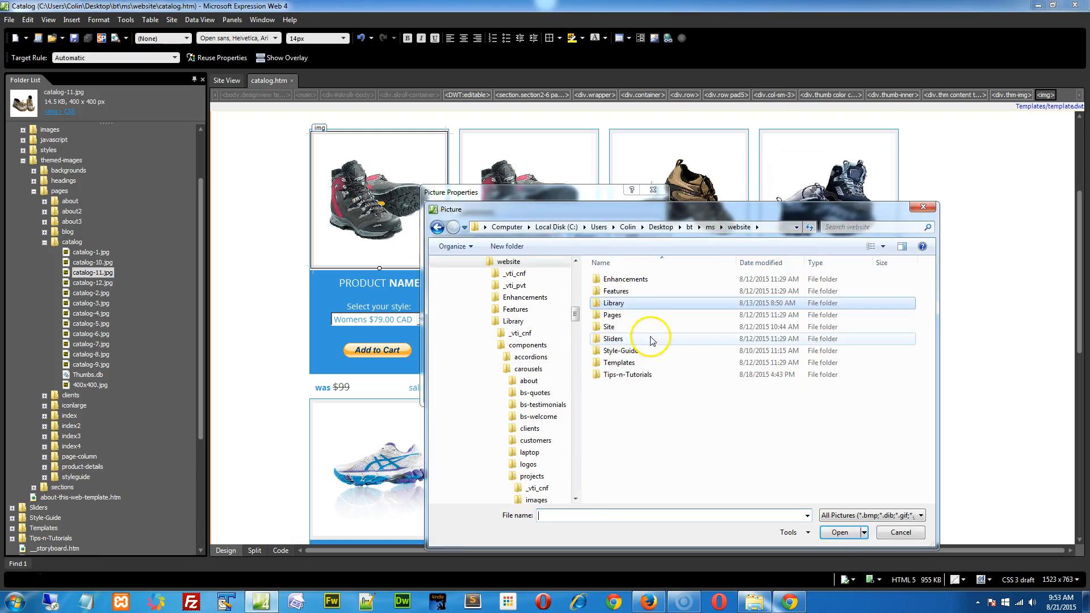
- Navigate Site > themed-images > pages > catalog and choose 400x400.jpg as the picture
double_click(607, 325)
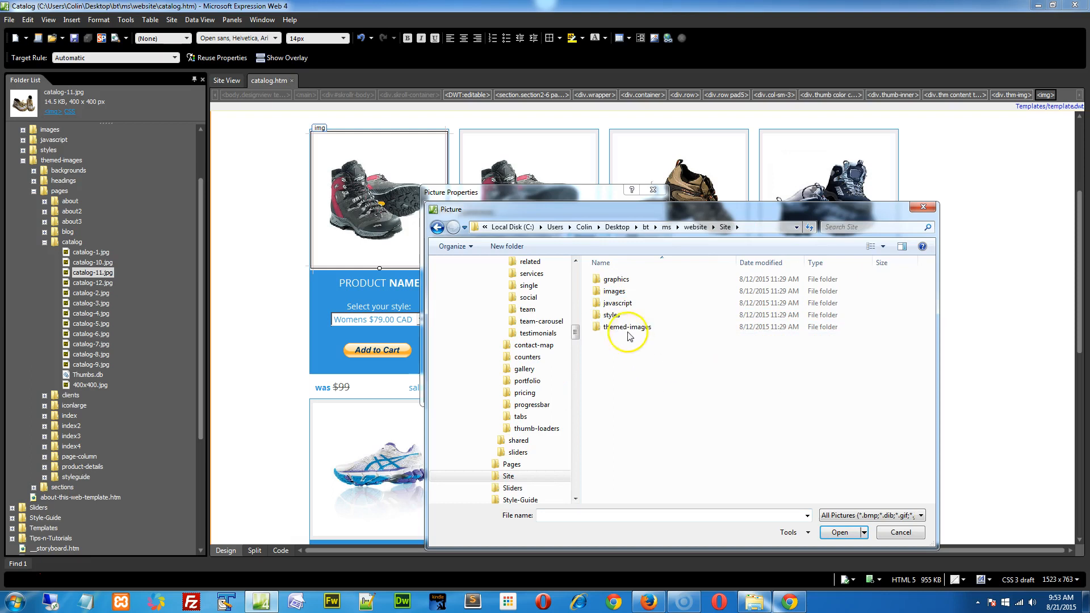
double_click(628, 327)
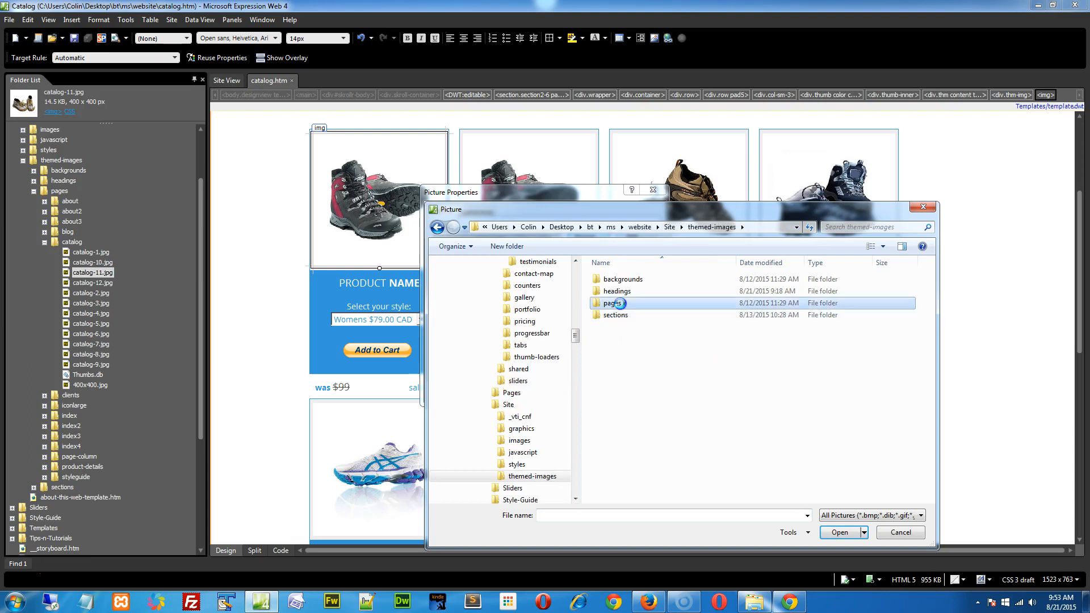
double_click(614, 304)
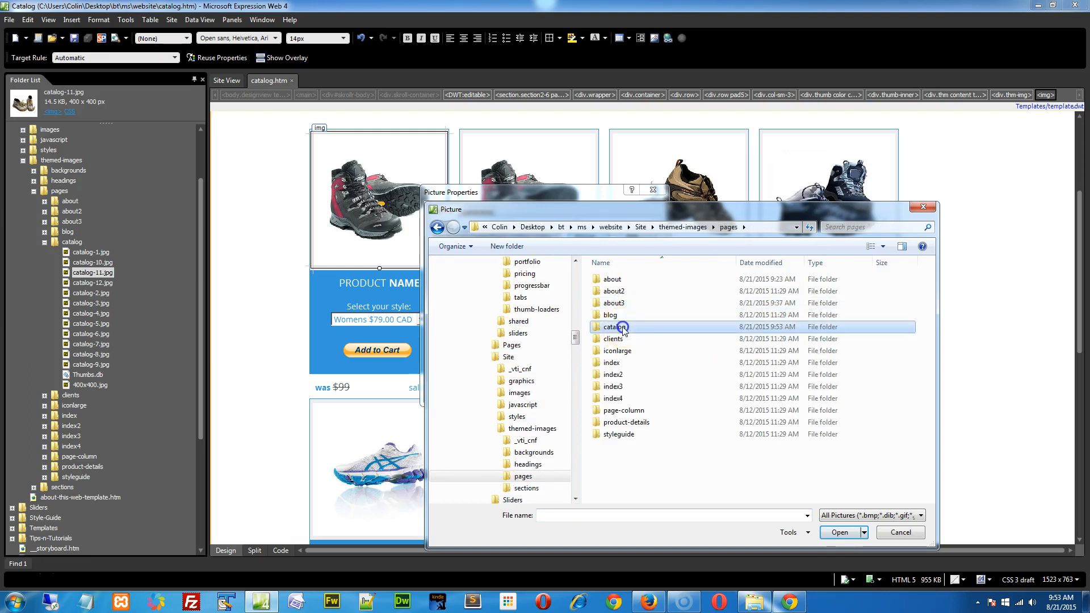
double_click(622, 327)
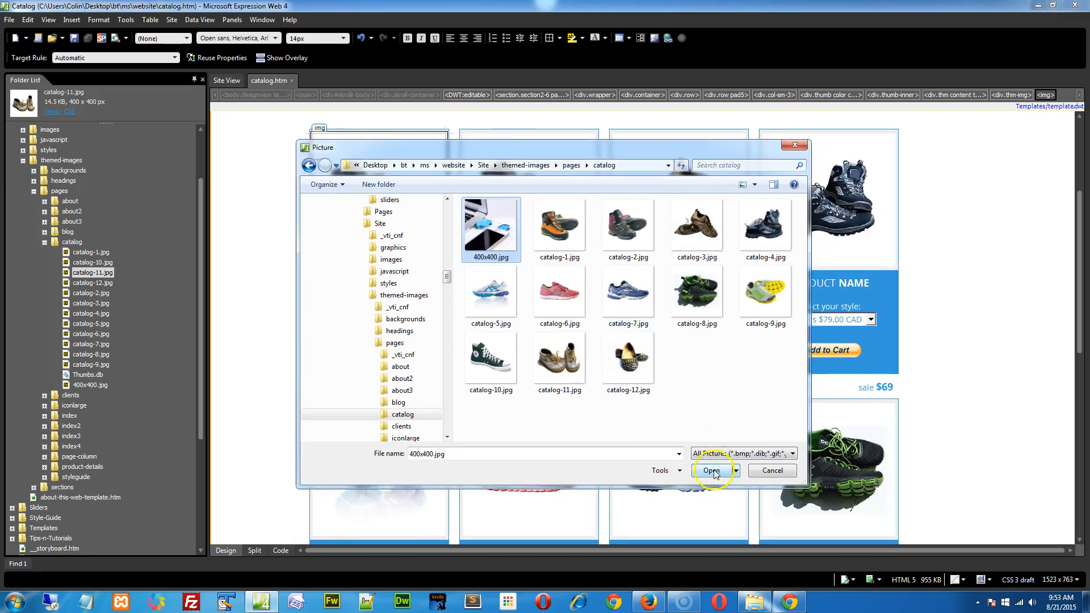
left_click(713, 470)
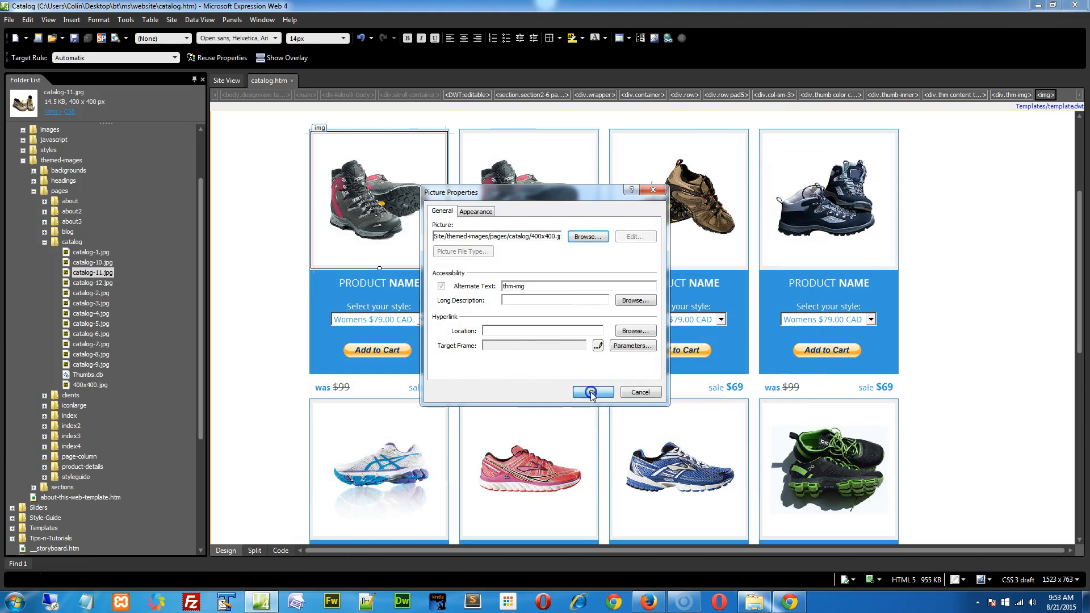
- Apply the 400x400.jpg placeholder to the first product card and adjust its size to fit
left_click(588, 392)
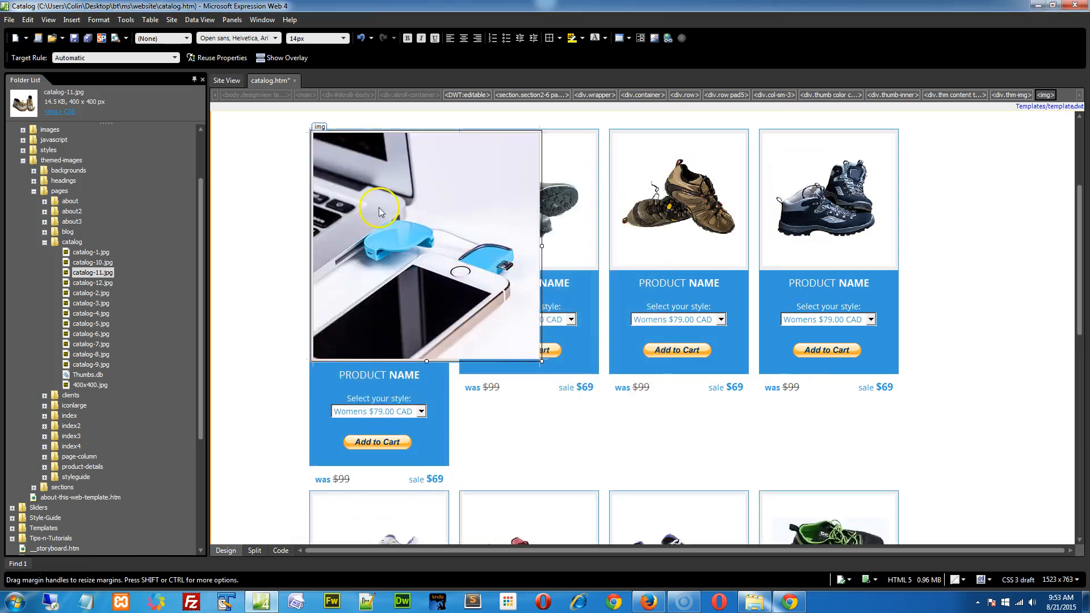
mouse_move(418, 218)
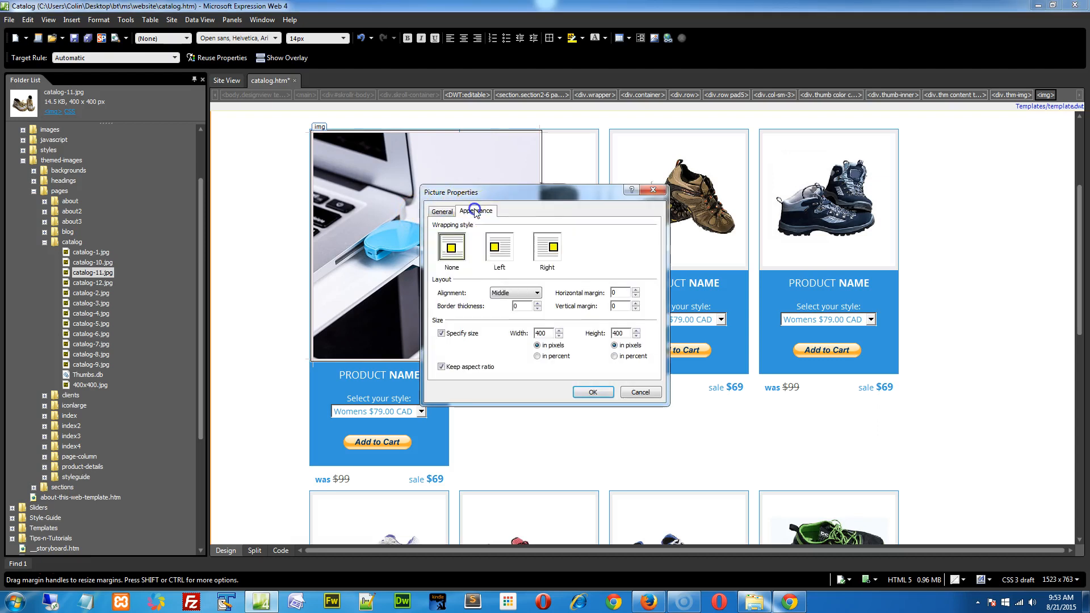
left_click(442, 332)
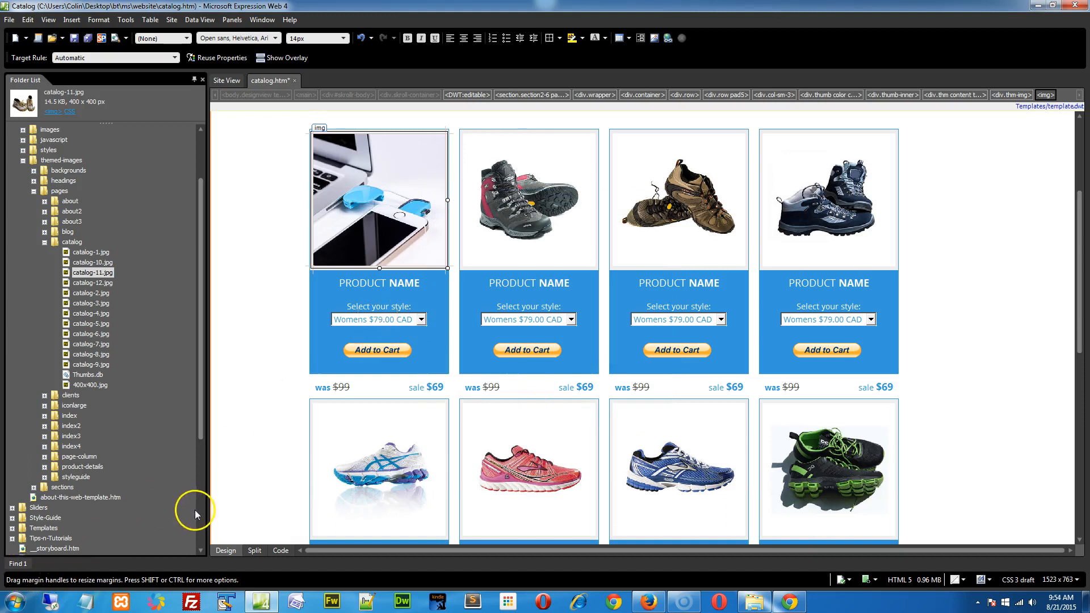
scroll("down", 3)
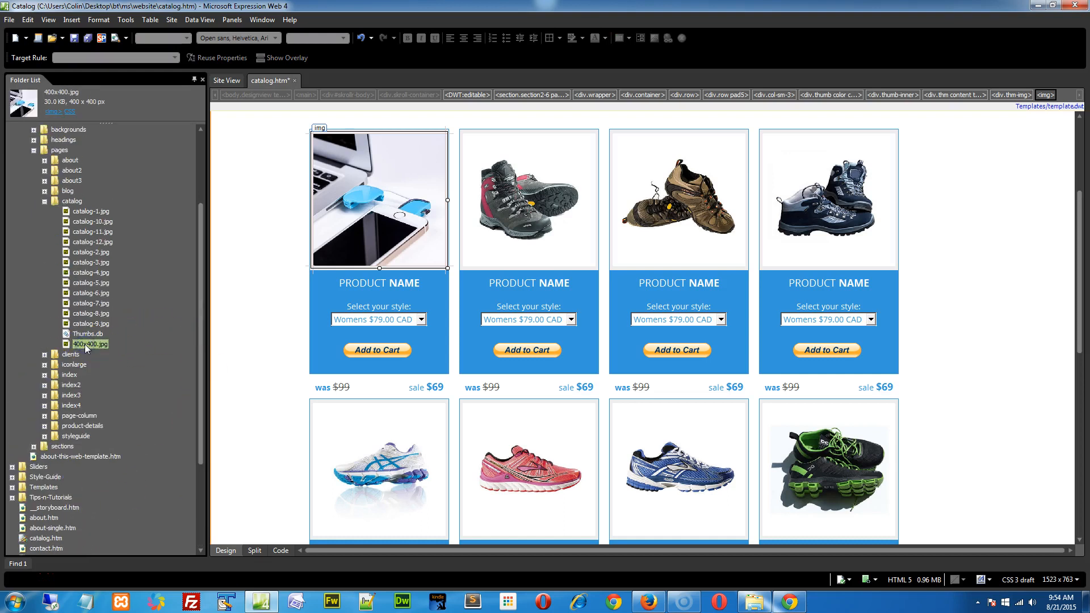
scroll("down", 3)
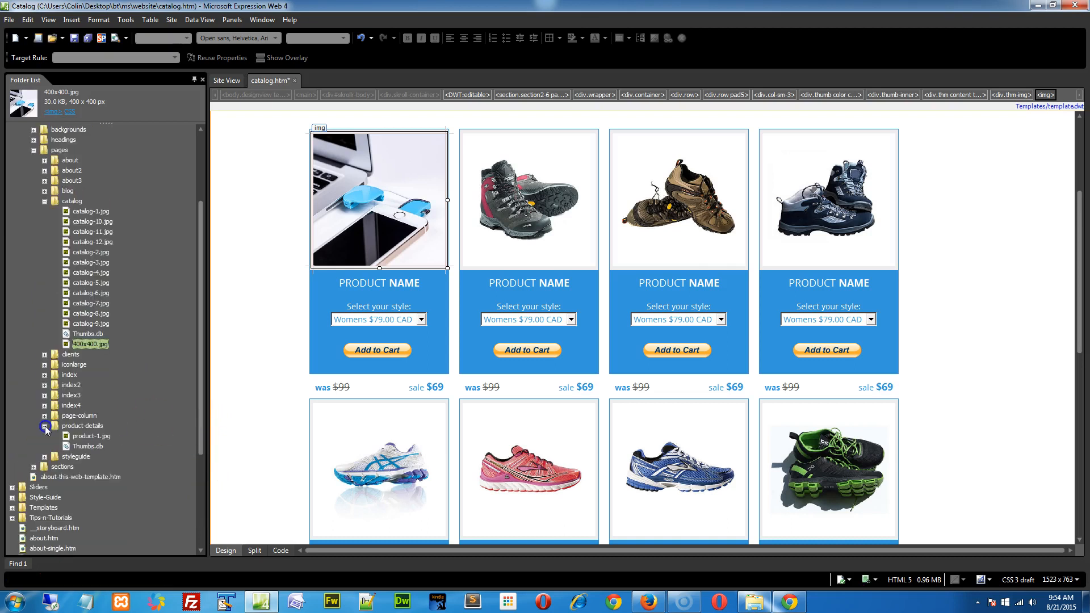
- Expand the product-details images folder and select the 400x400.jpg file
left_click(91, 436)
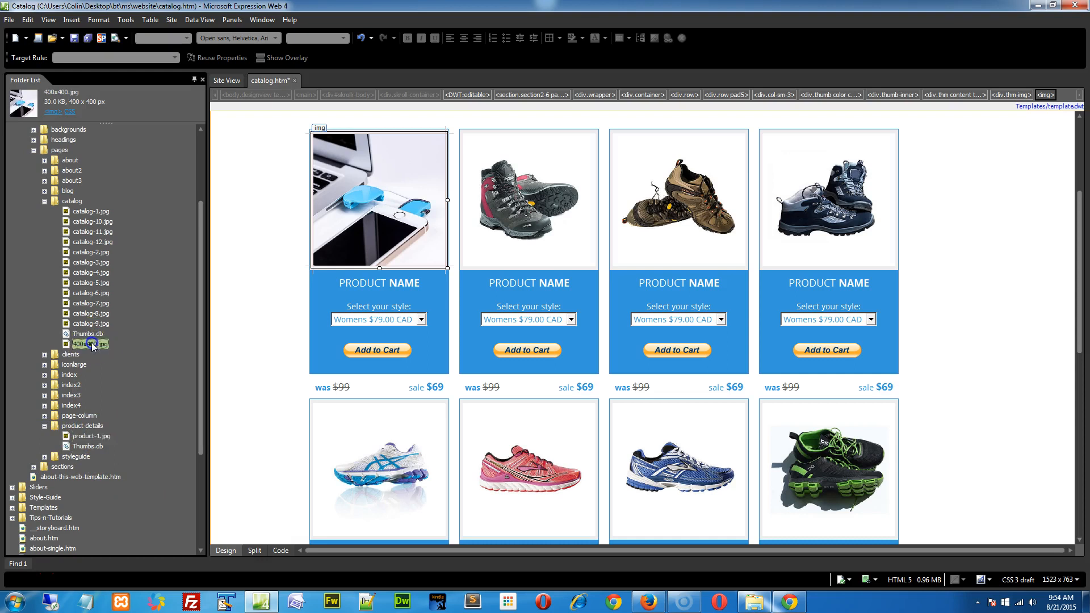
left_click(91, 343)
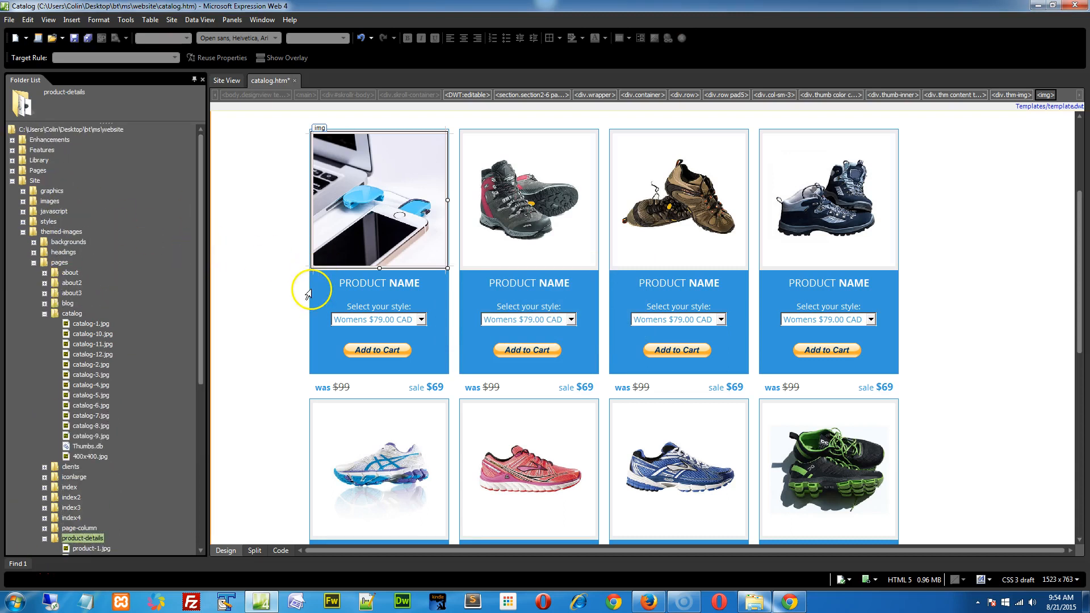
- Overwrite the first card's PRODUCT NAME title with 'New Name'
left_click(363, 282)
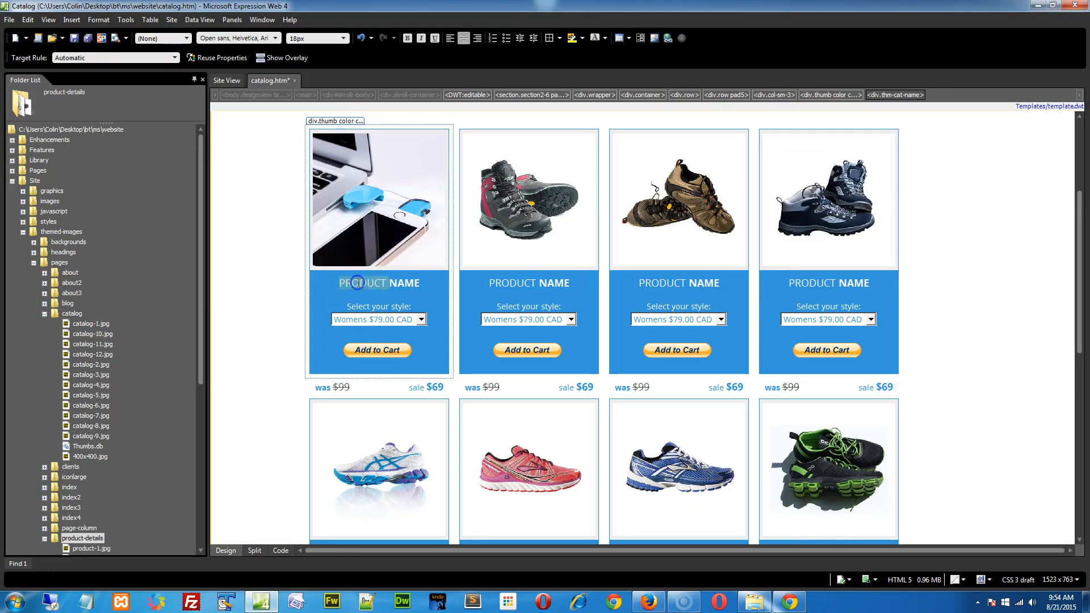
left_click(279, 550)
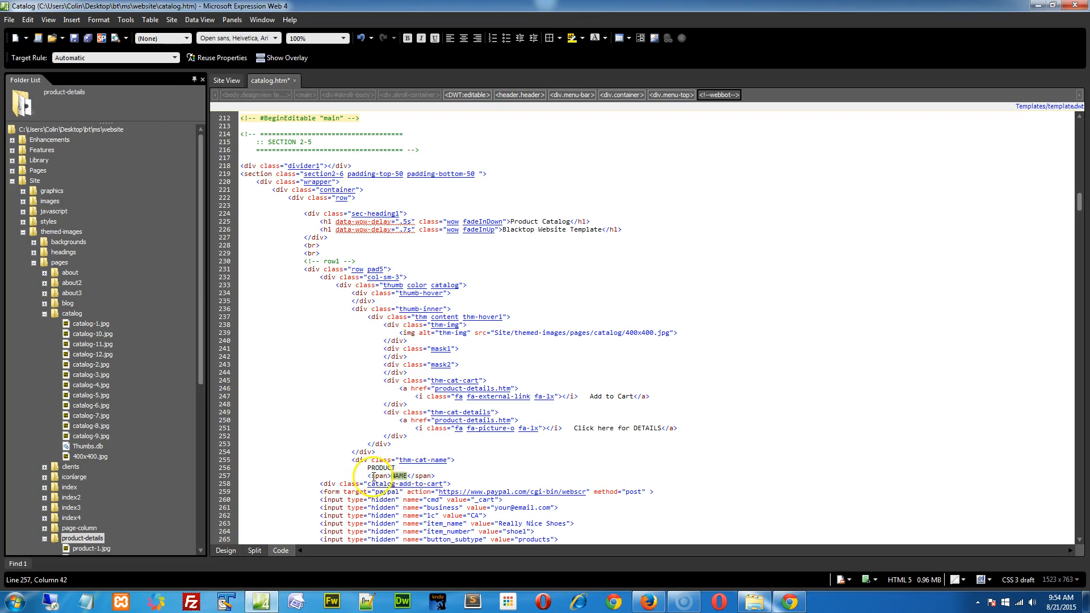
scroll("down", 3)
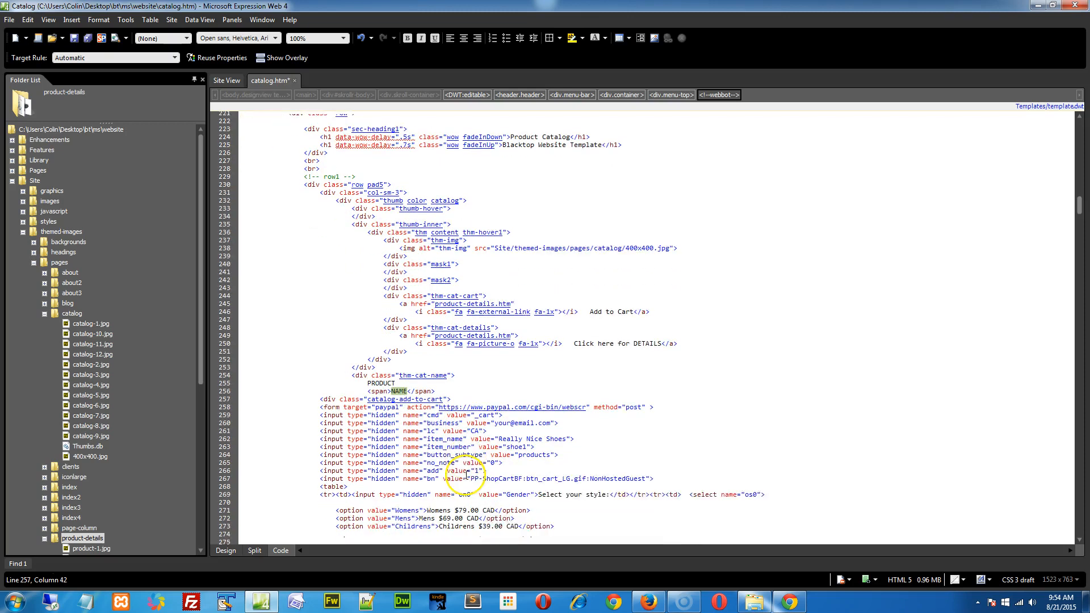
scroll("down", 3)
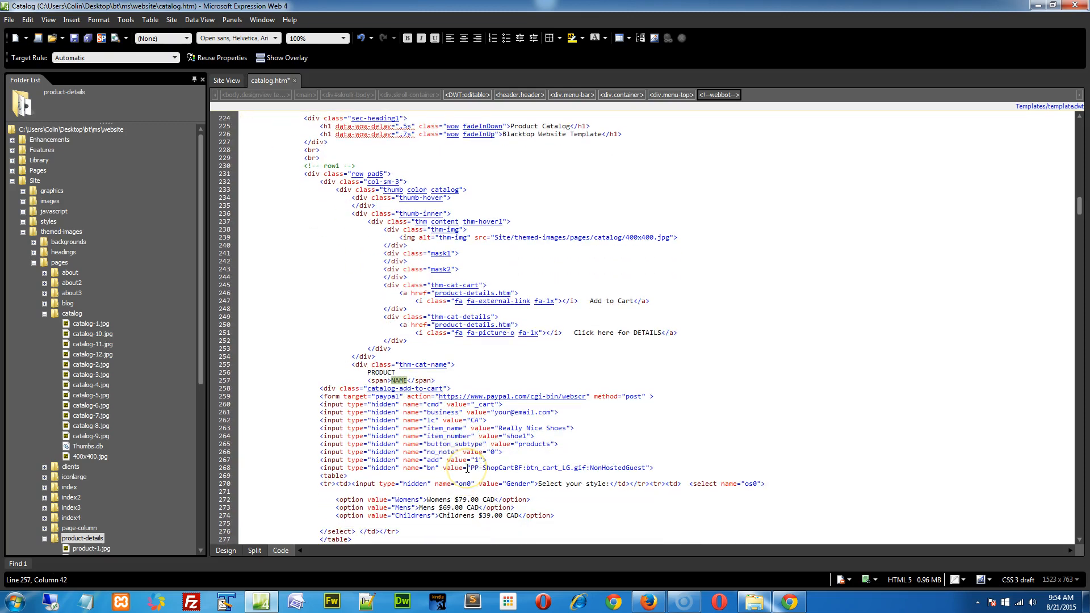
scroll("down", 3)
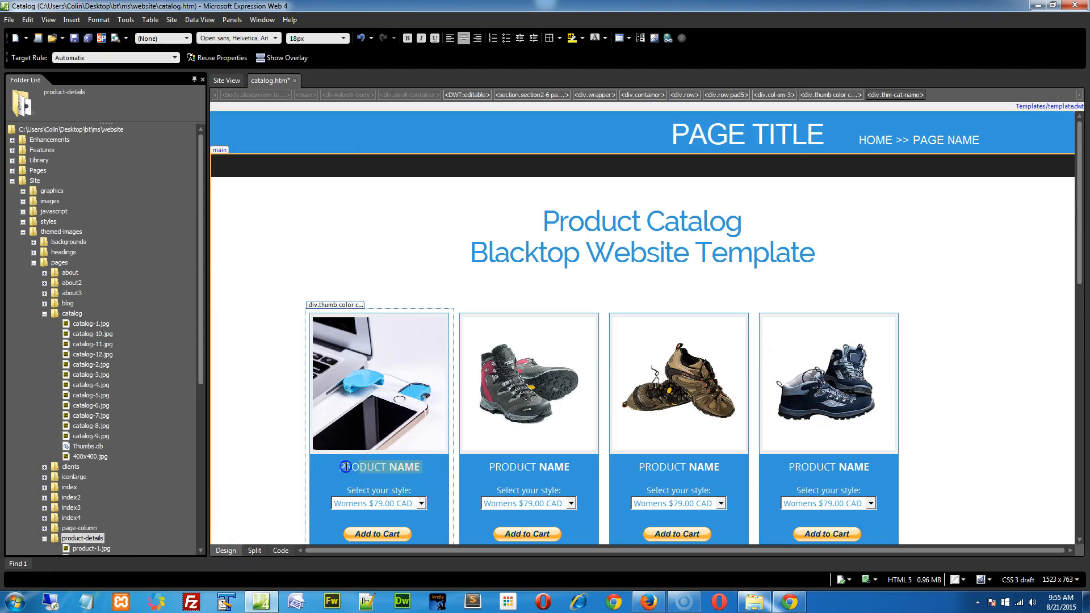
type("New")
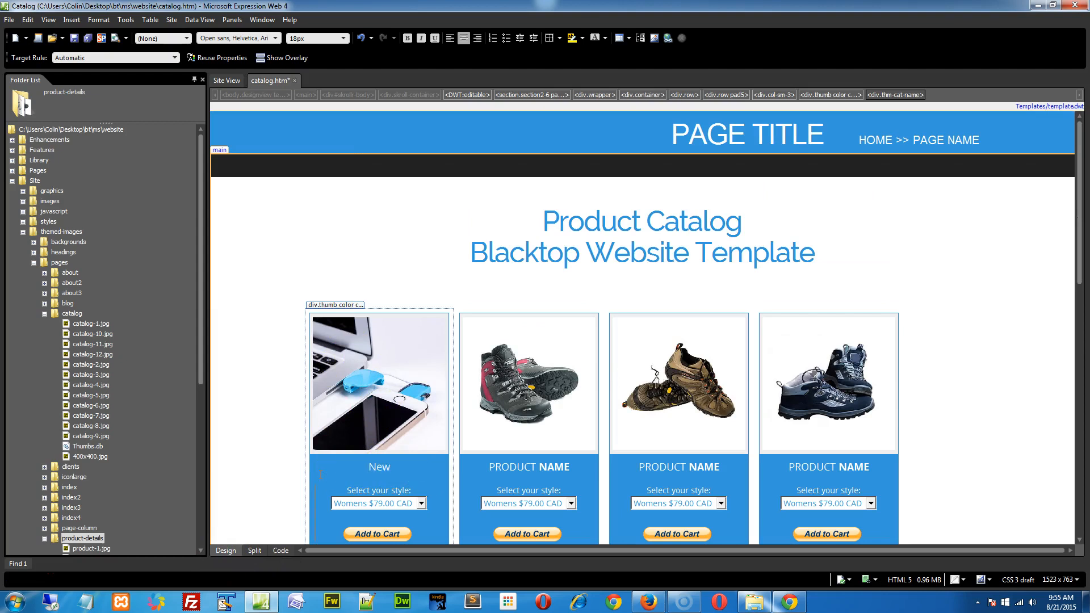
type("Name")
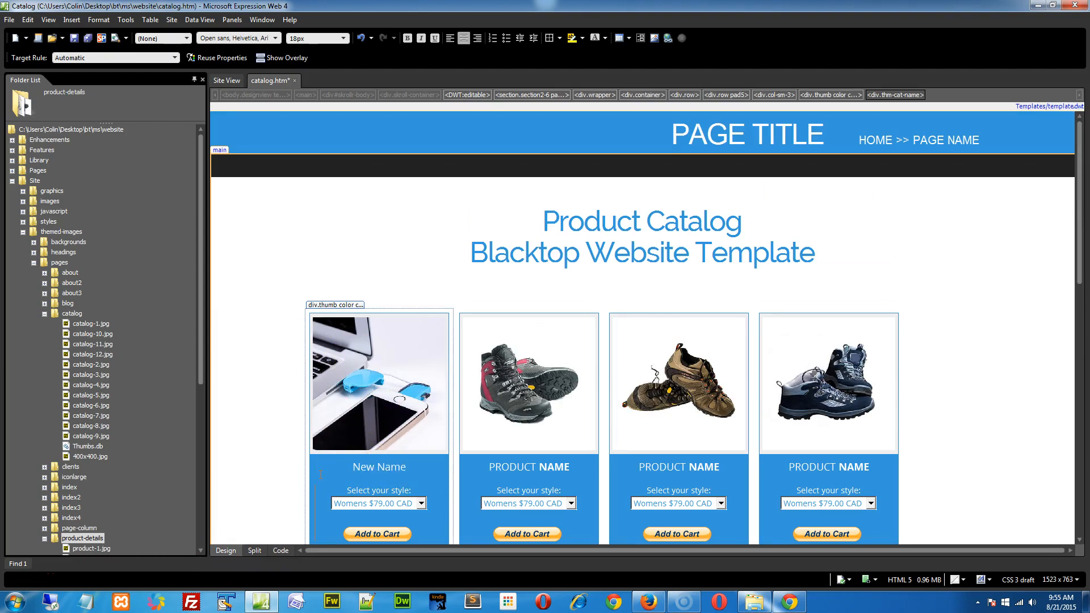
scroll("down", 3)
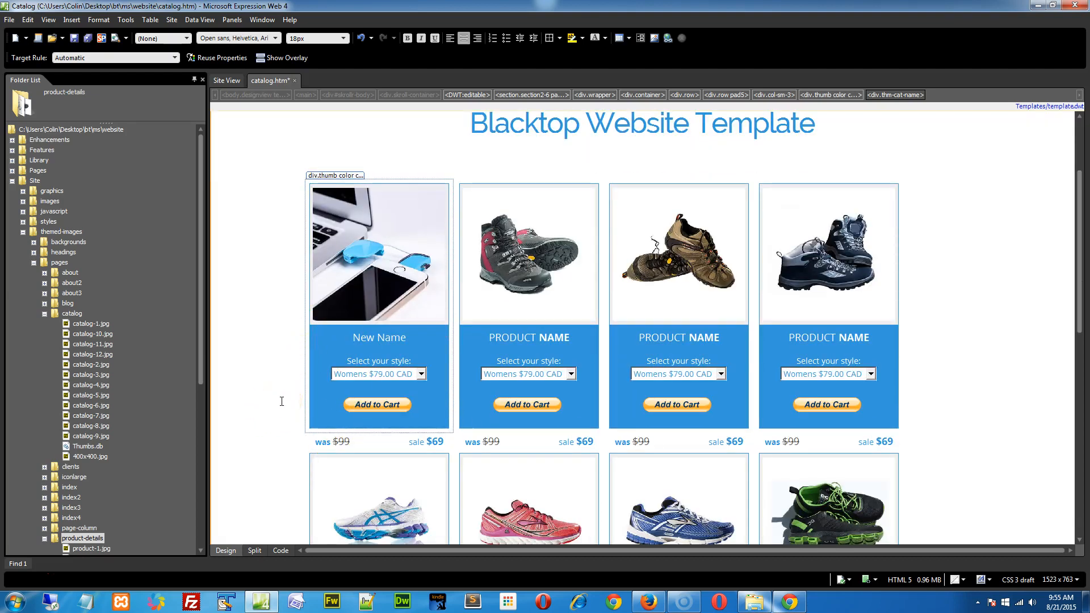
left_click(375, 374)
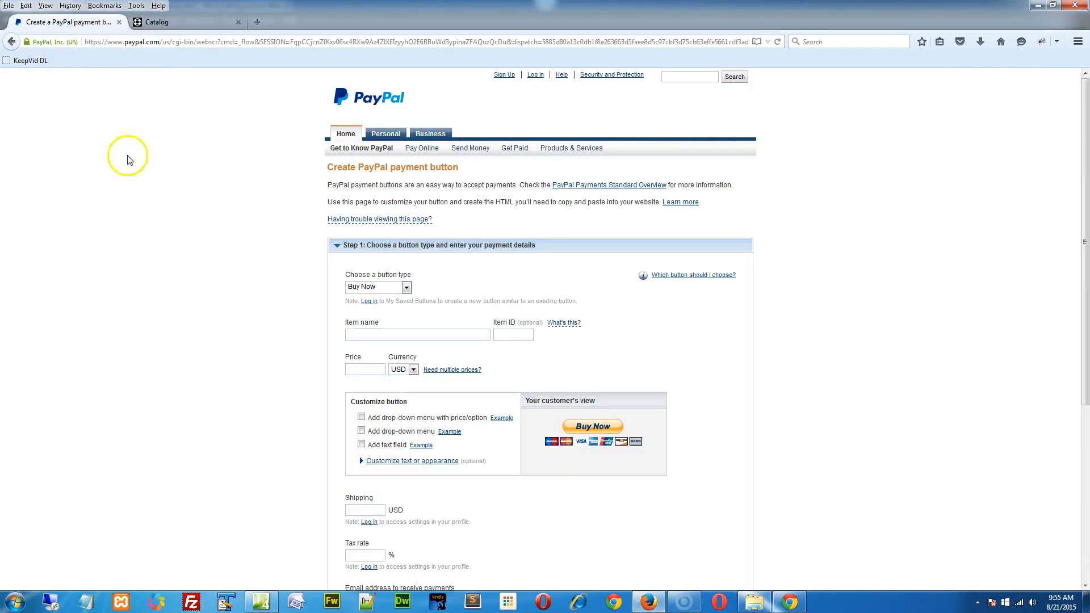
- Fill the PayPal form's payment email and set 5% tax for the shoe1 button
scroll("down", 3)
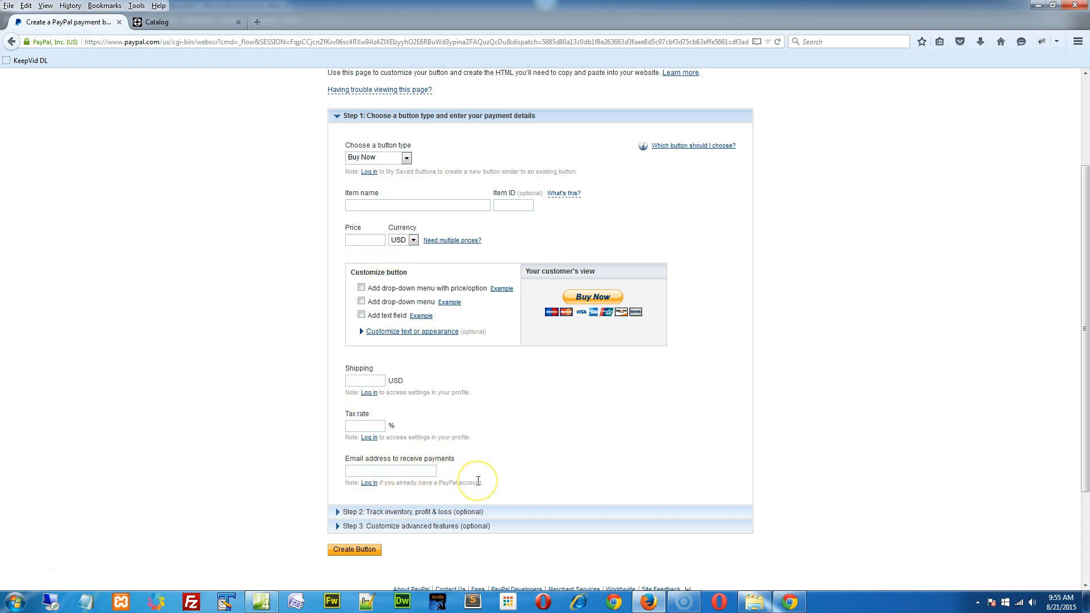
left_click(390, 470)
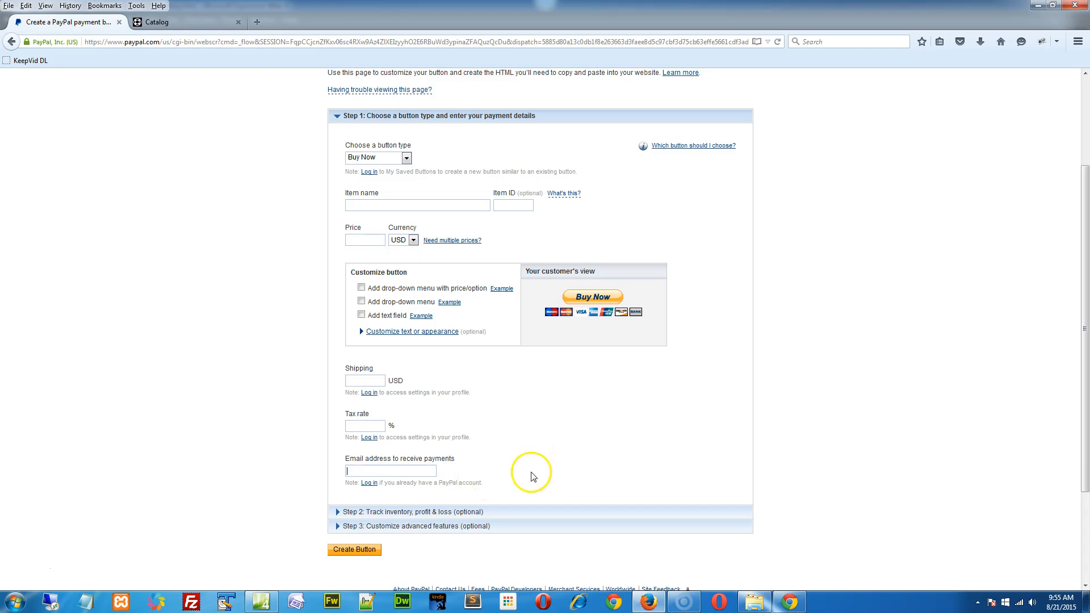
mouse_move(513, 474)
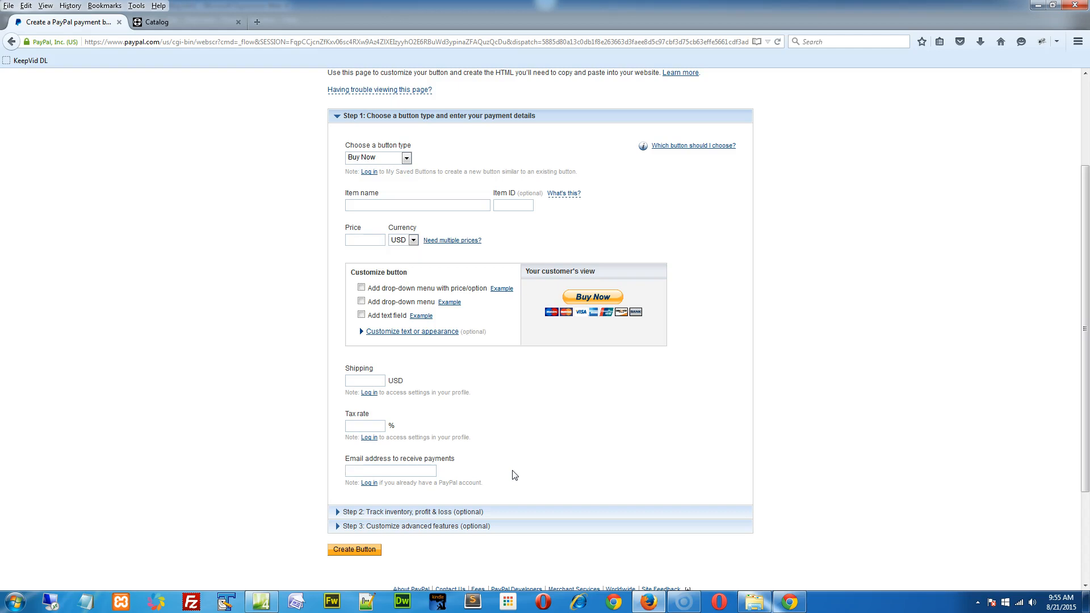
left_click(389, 470)
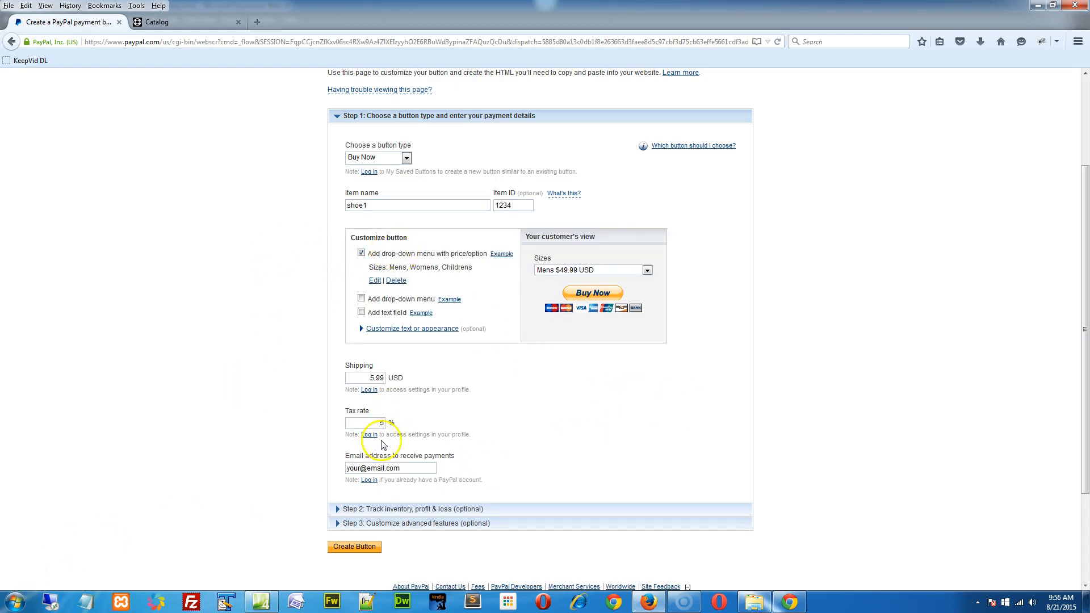
type("5")
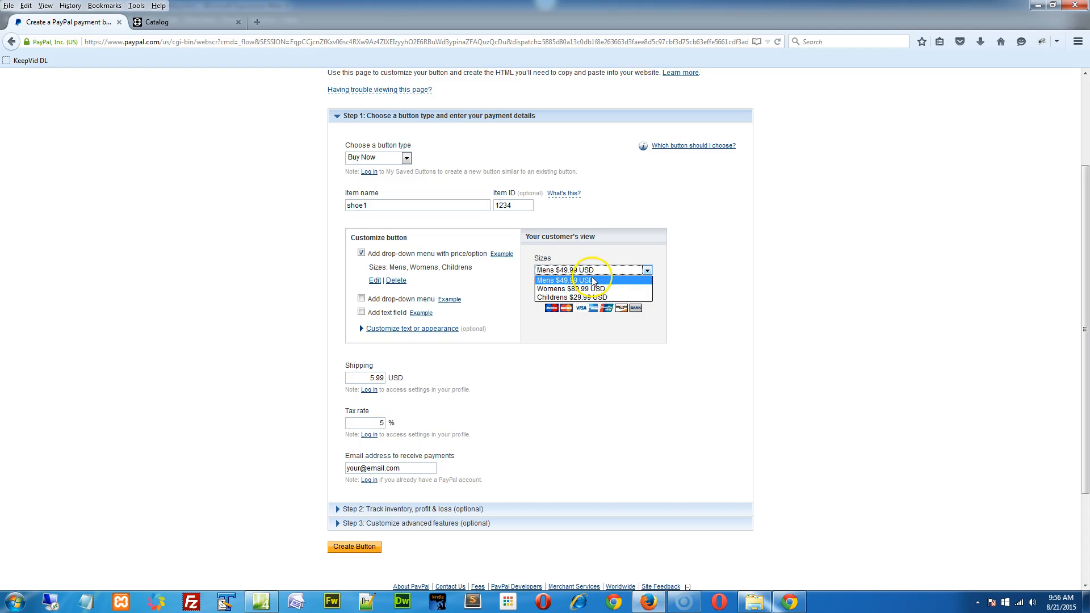
- Preview the Mens, Womens and Childrens $29.99 size options, create the button and select its code
left_click(564, 279)
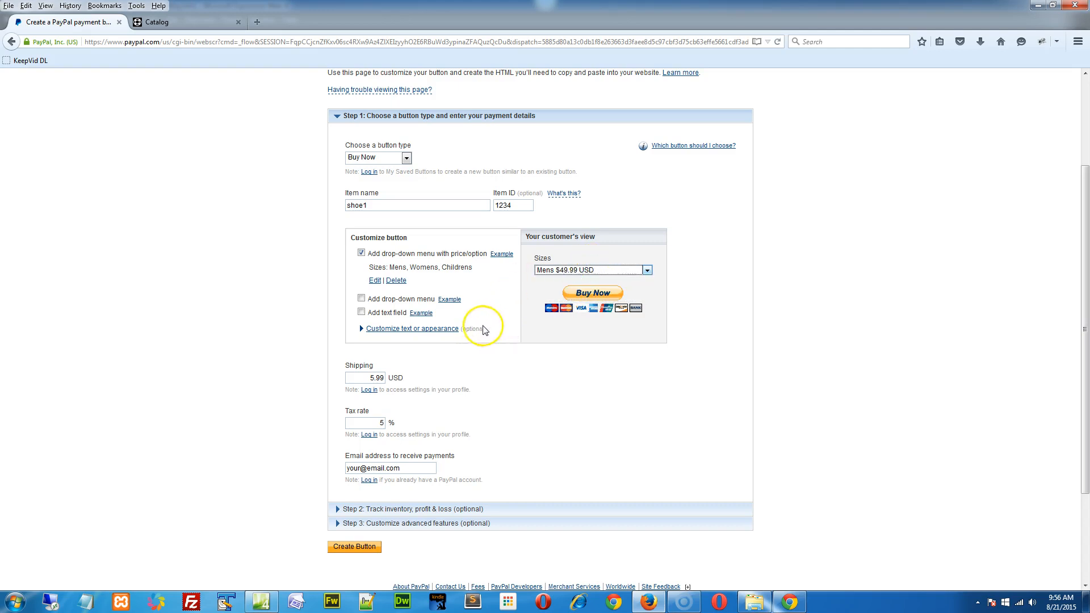
mouse_move(452, 349)
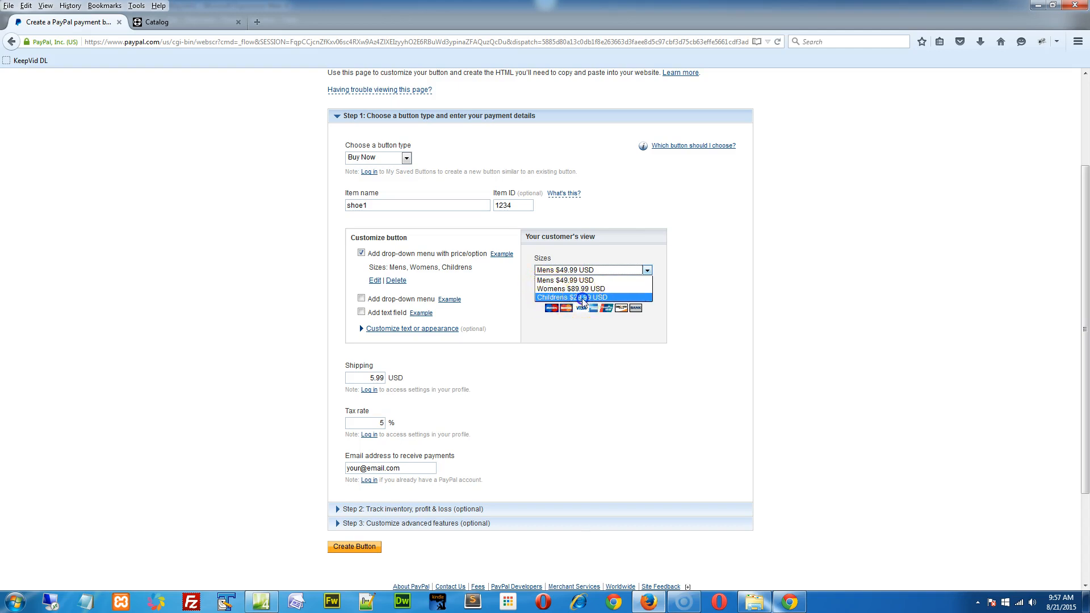
left_click(571, 296)
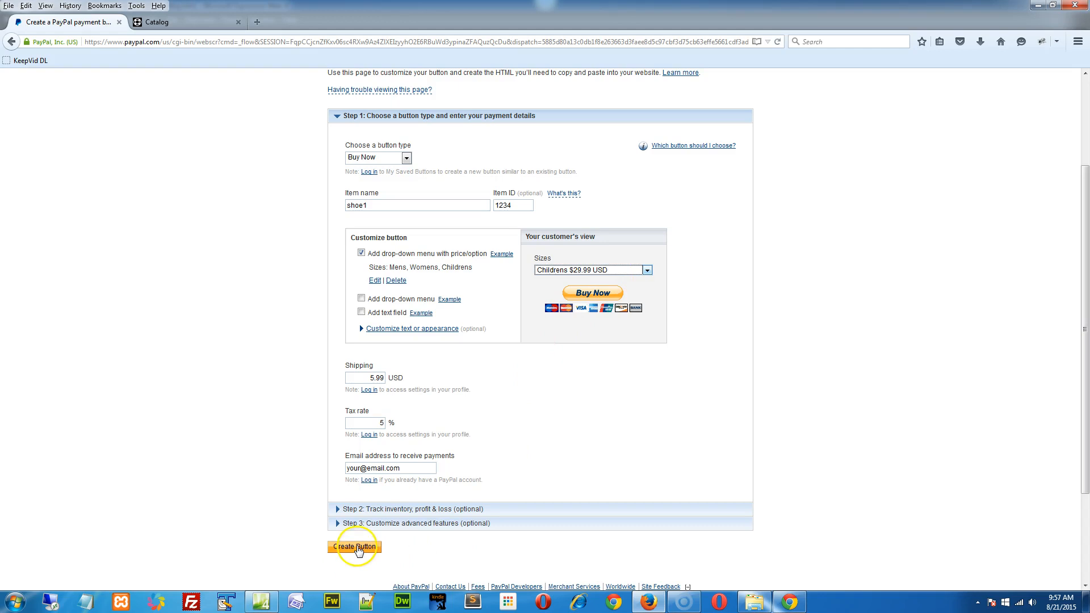
left_click(354, 546)
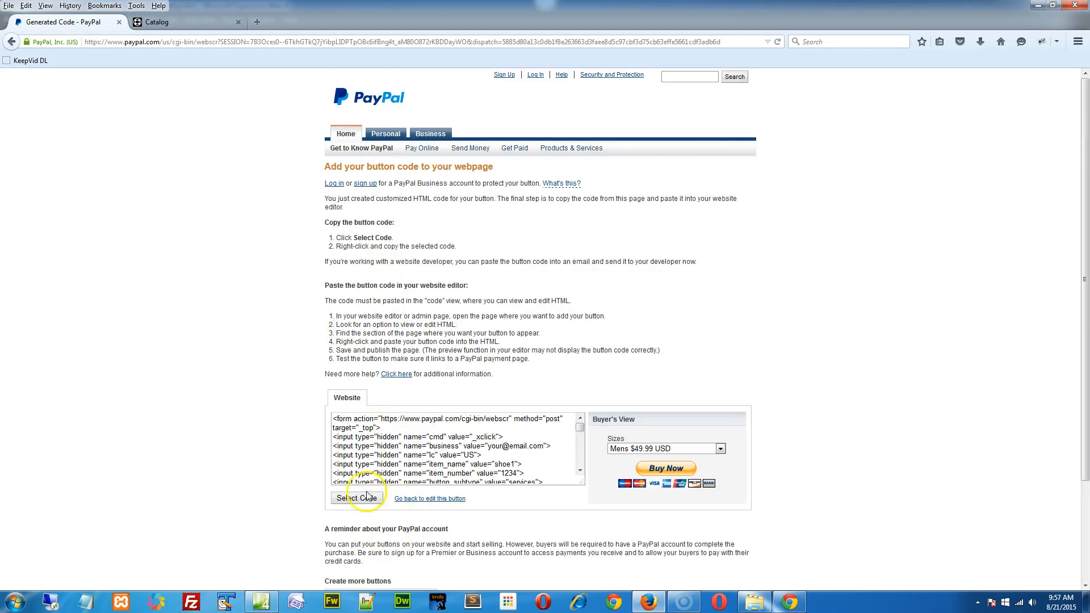
left_click(355, 497)
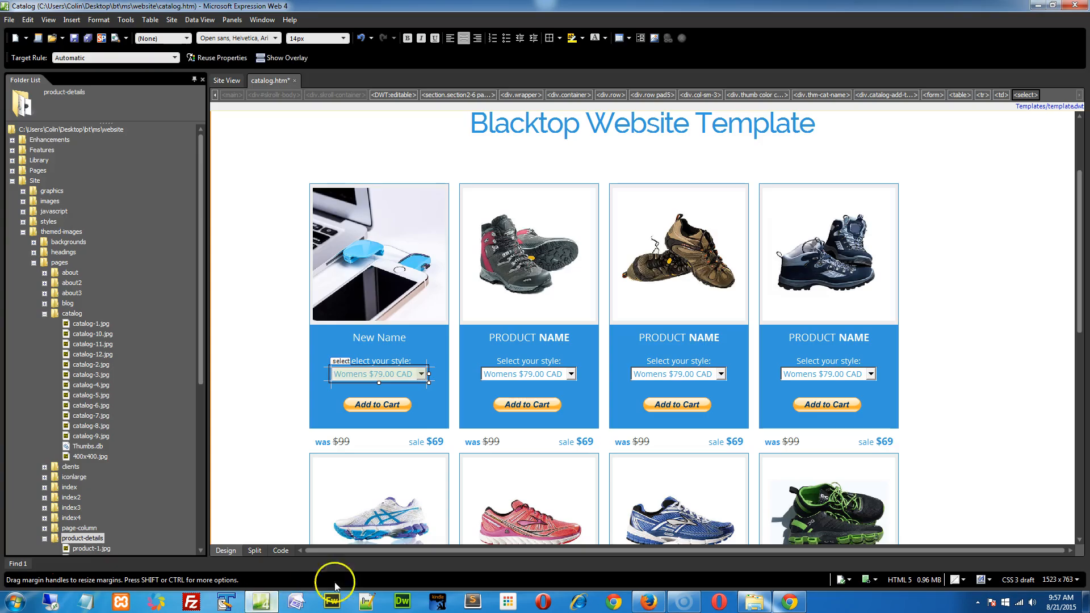
- Paste the PayPal shoe1 Buy Now code over the first card's Add to Cart form in Code view
left_click(377, 405)
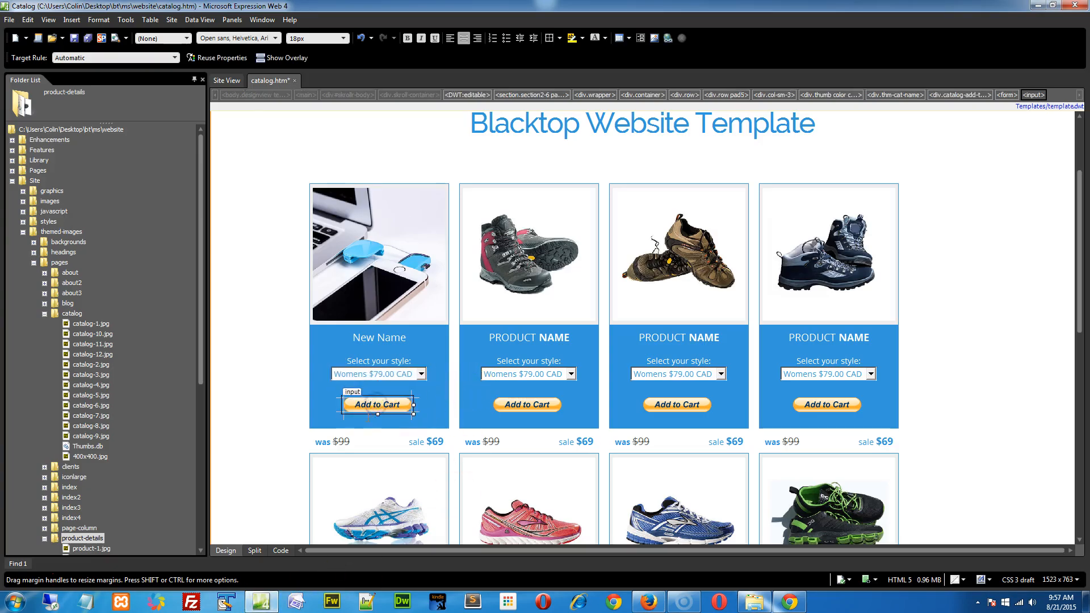
left_click(281, 550)
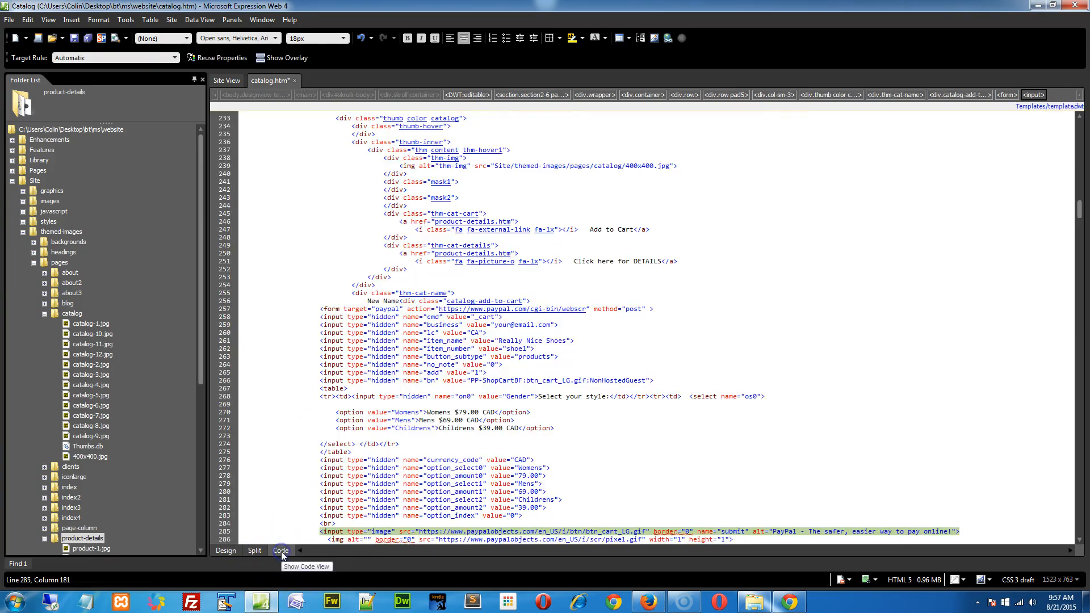
scroll("down", 3)
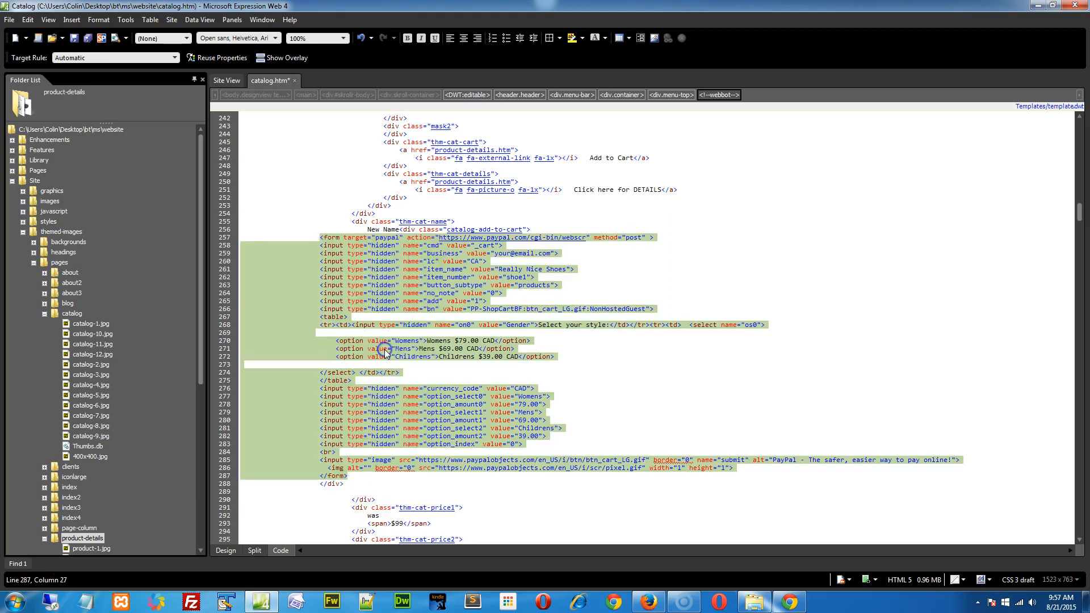
mouse_move(639, 601)
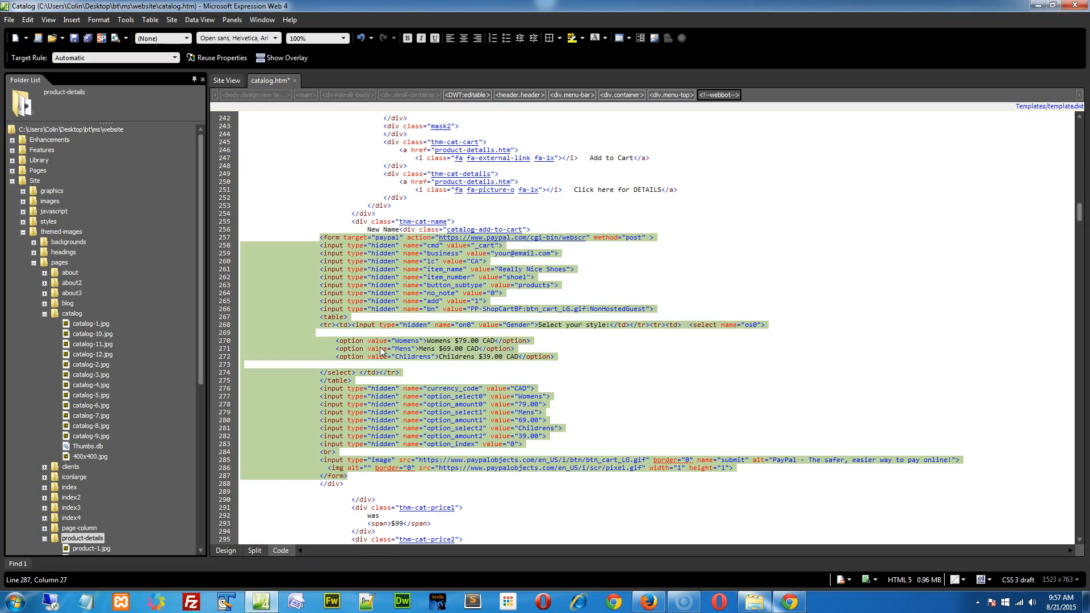
left_click(27, 19)
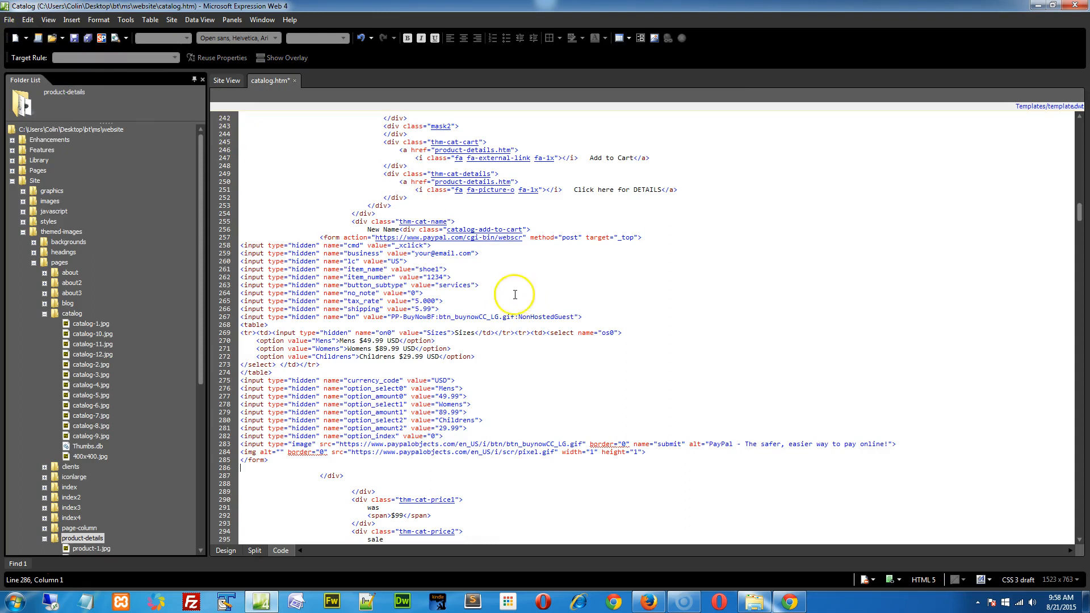
double_click(432, 269)
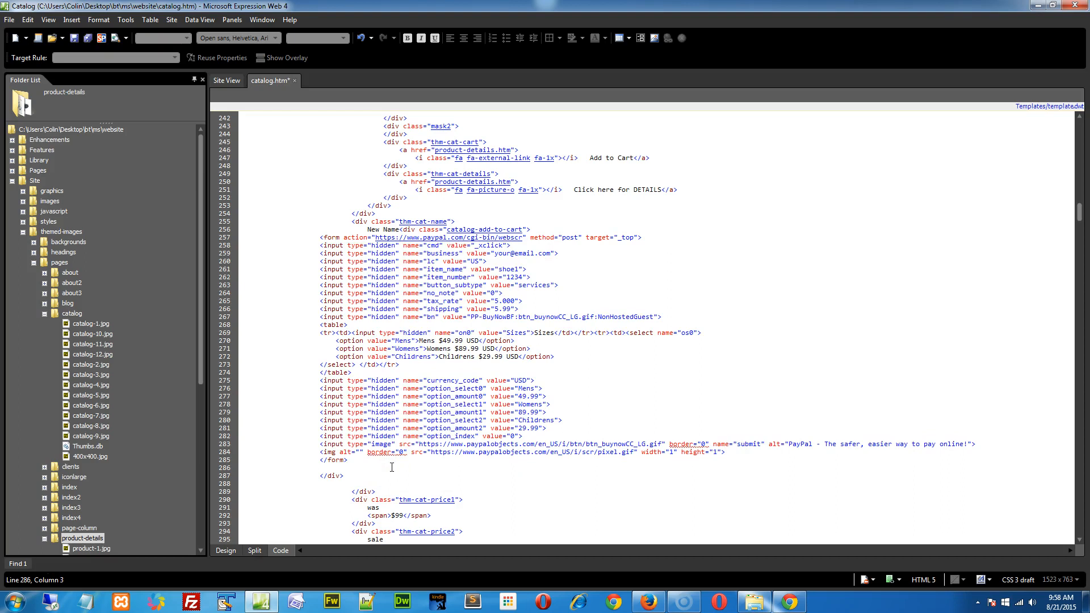
- Copy product-details.htm, rename the copy product-shoe1.htm, and open it
left_click(33, 179)
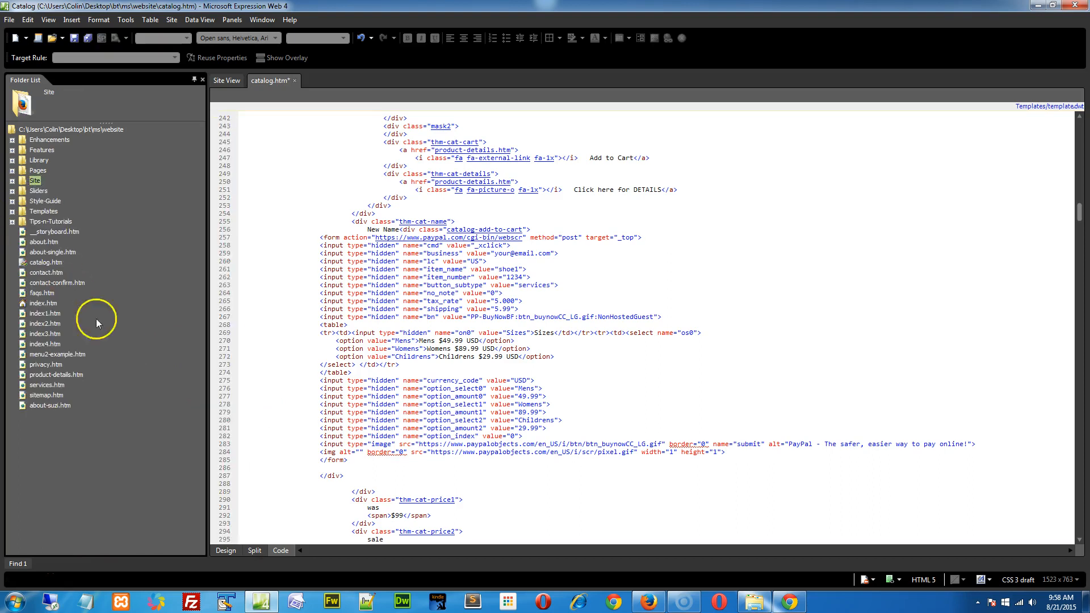
mouse_move(75, 255)
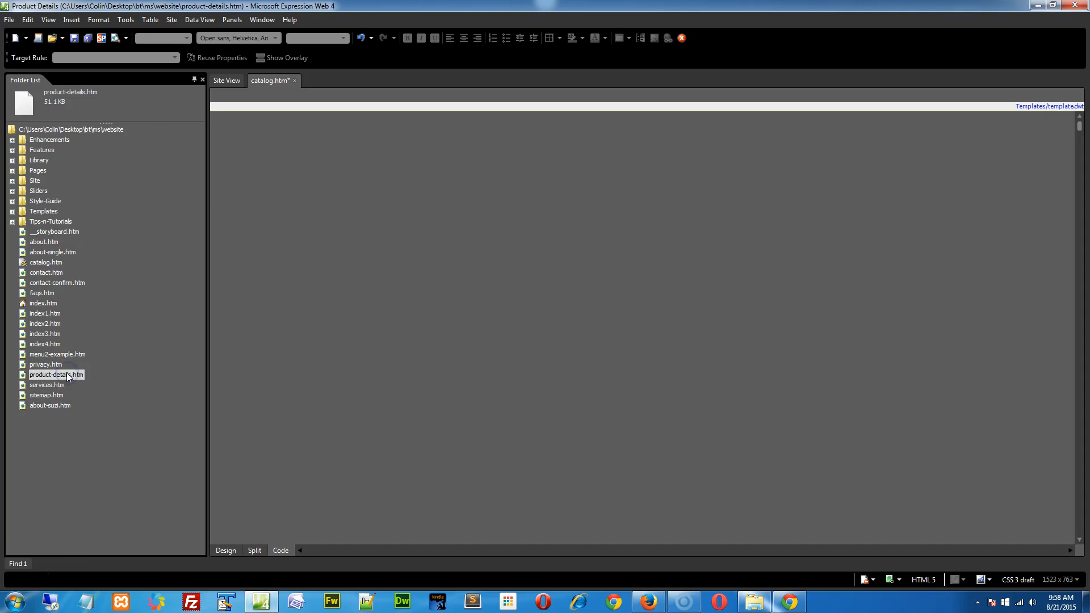
double_click(56, 374)
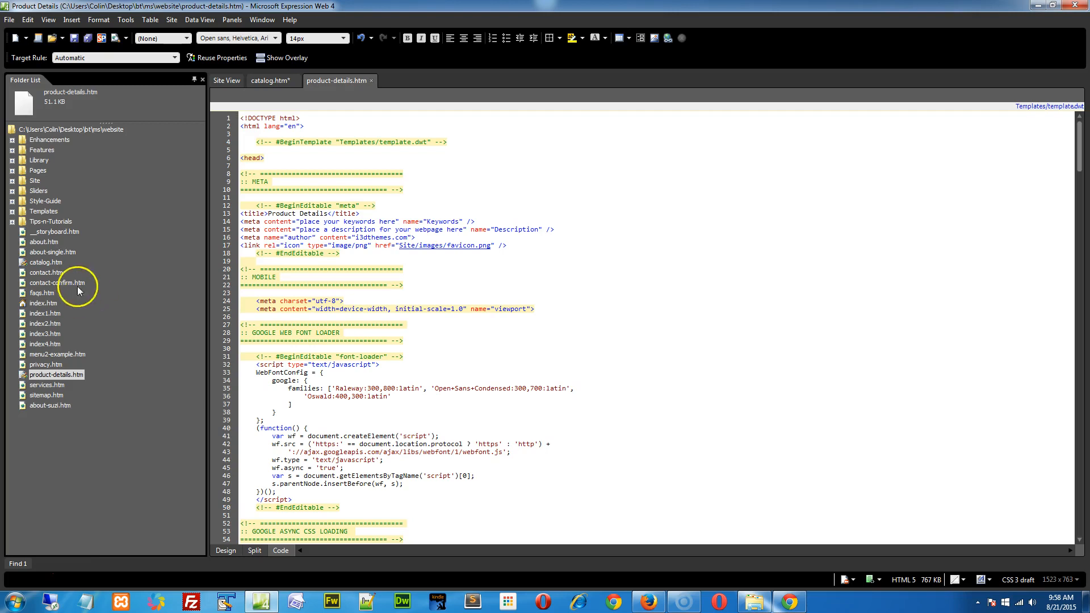
left_click(56, 374)
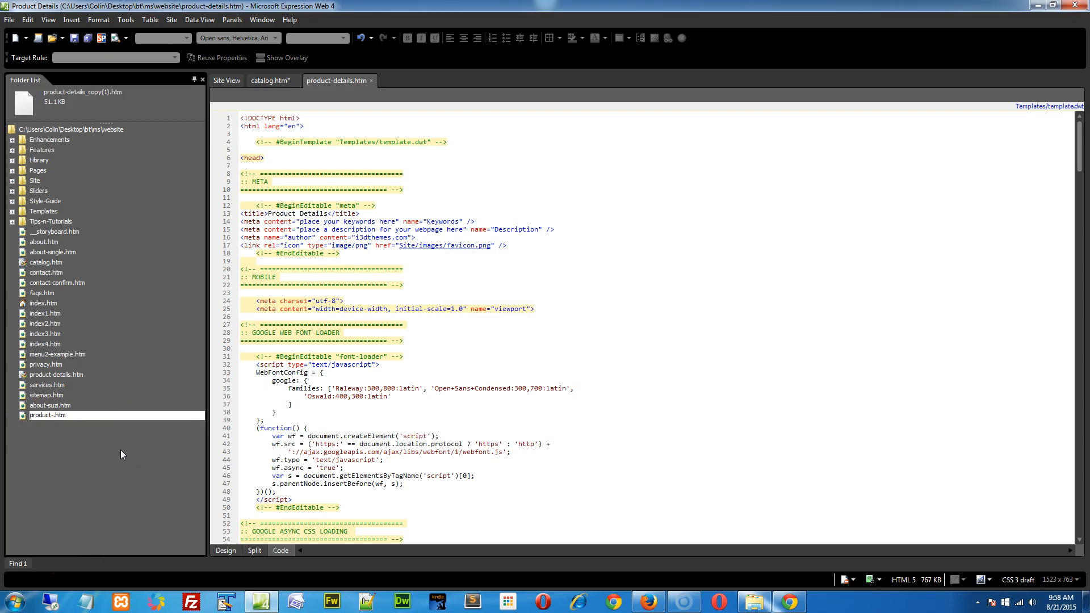
type("shoe1")
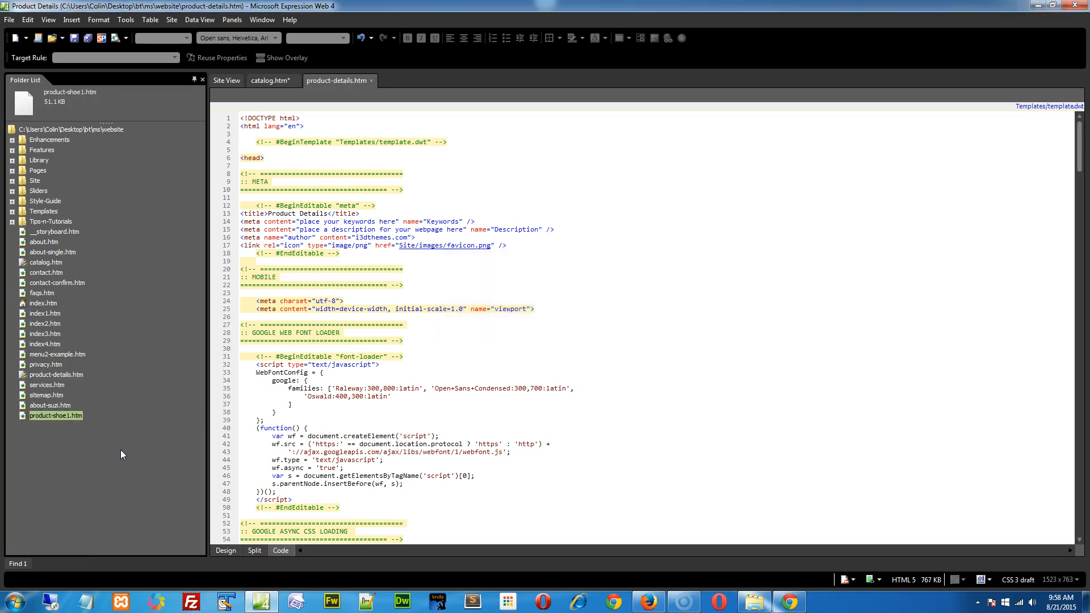
double_click(56, 416)
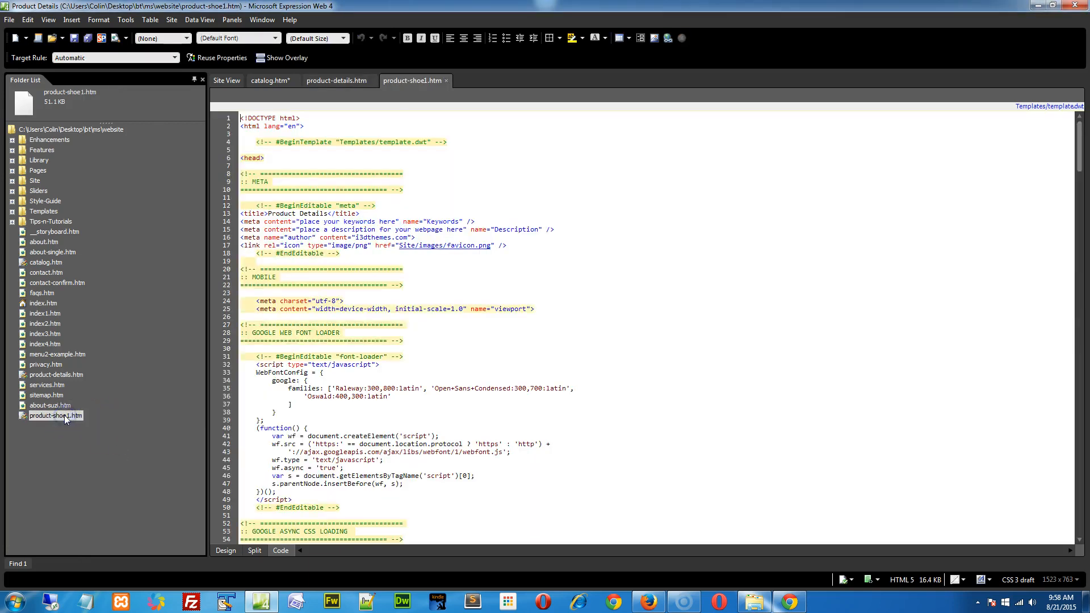
- Swap product-shoe1.htm's Add to Cart form for the PayPal Buy Now code and preview the sizes dropdown
left_click(225, 549)
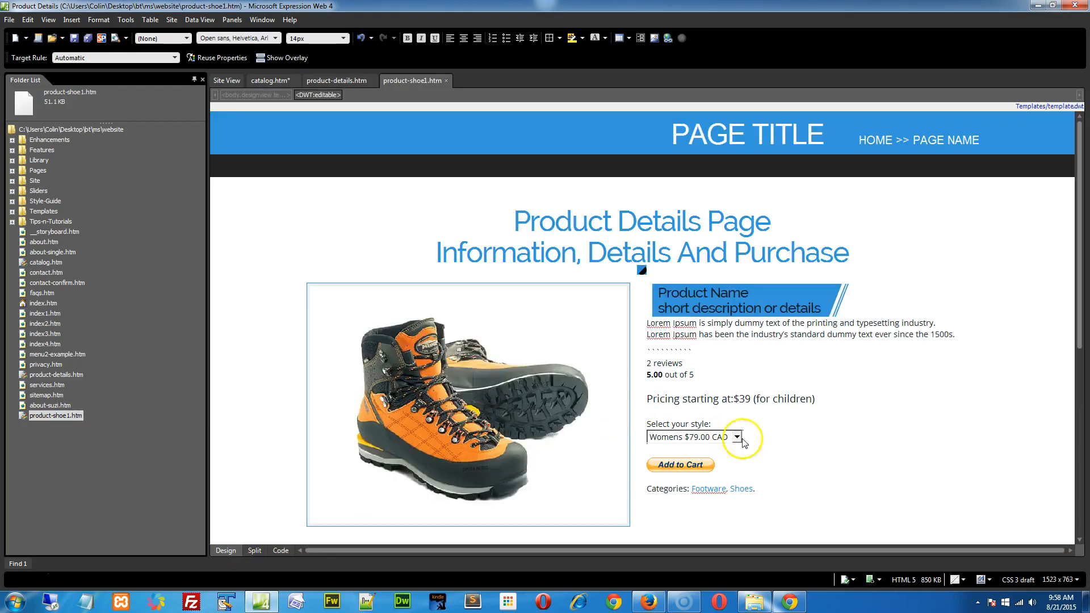
left_click(680, 464)
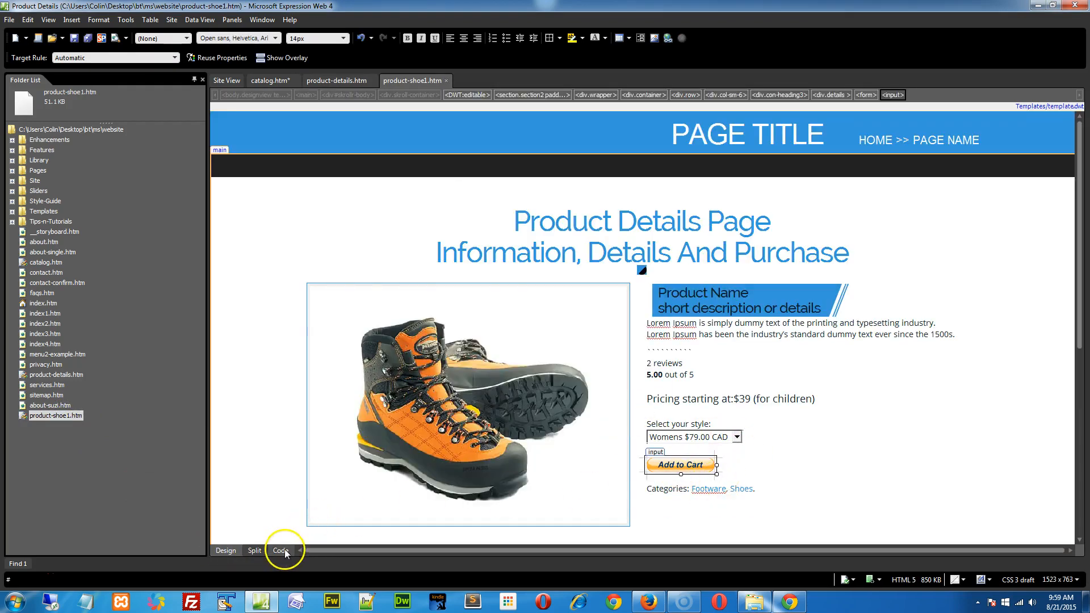
left_click(280, 551)
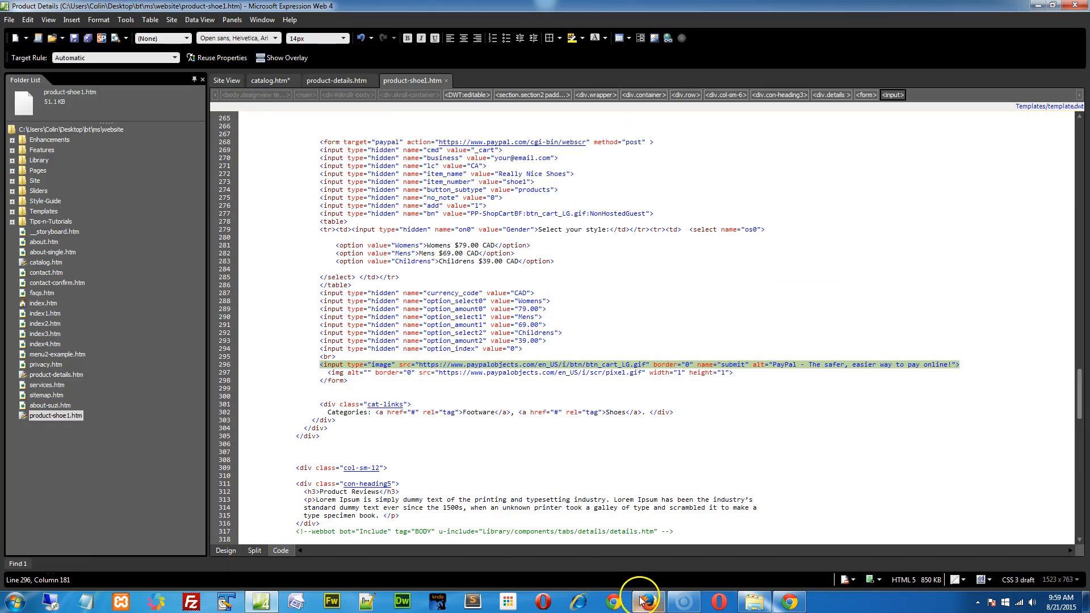
left_click(640, 599)
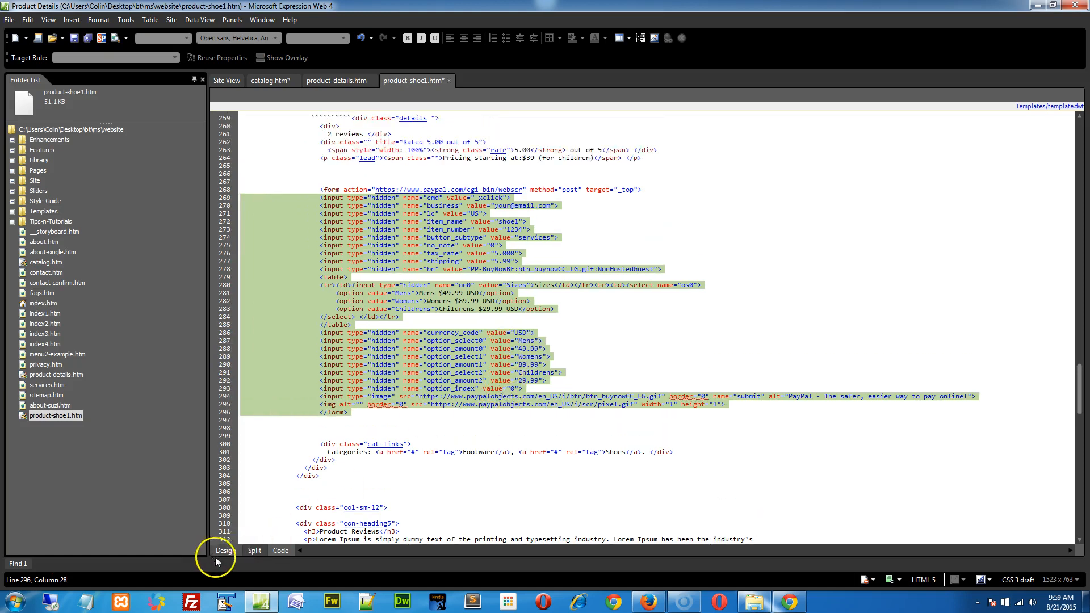
left_click(224, 549)
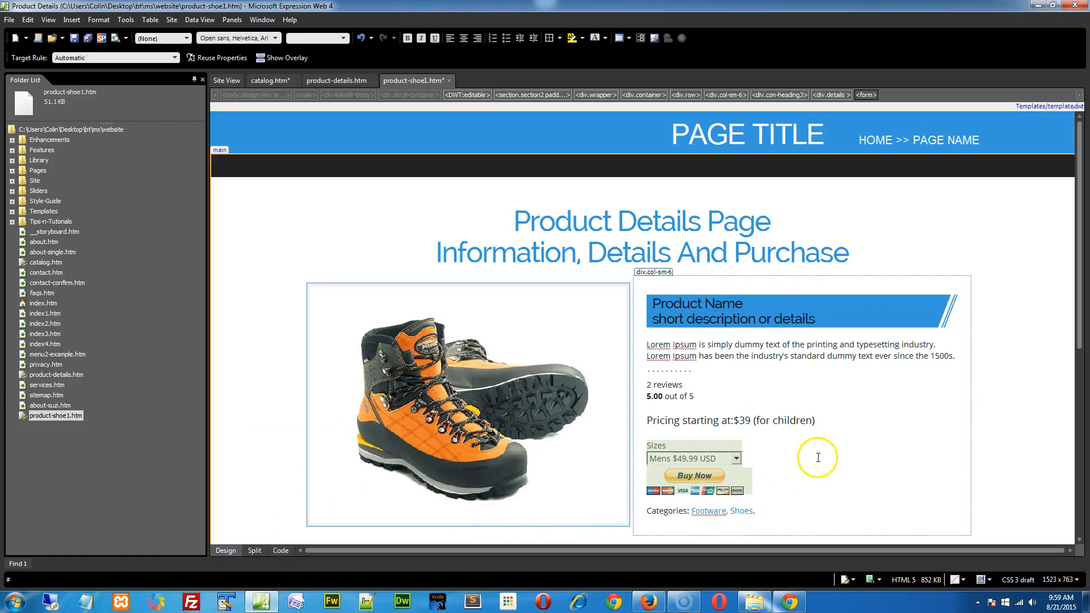
scroll("down", 3)
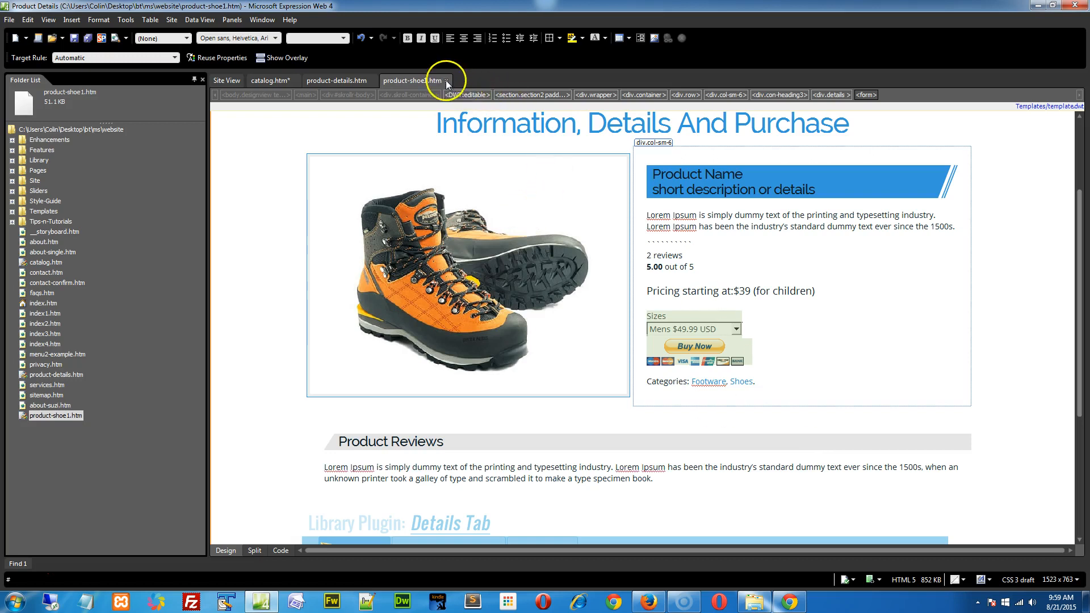
- Close product-shoe1.htm and product-details.htm and view catalog.htm's new Buy Now card in Design view
left_click(337, 80)
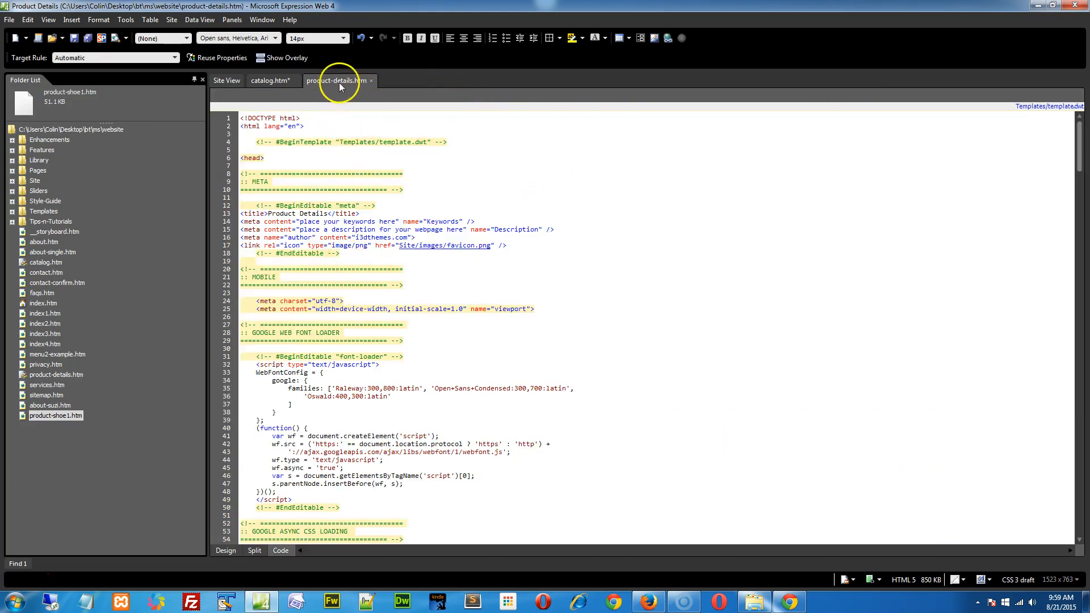
left_click(270, 80)
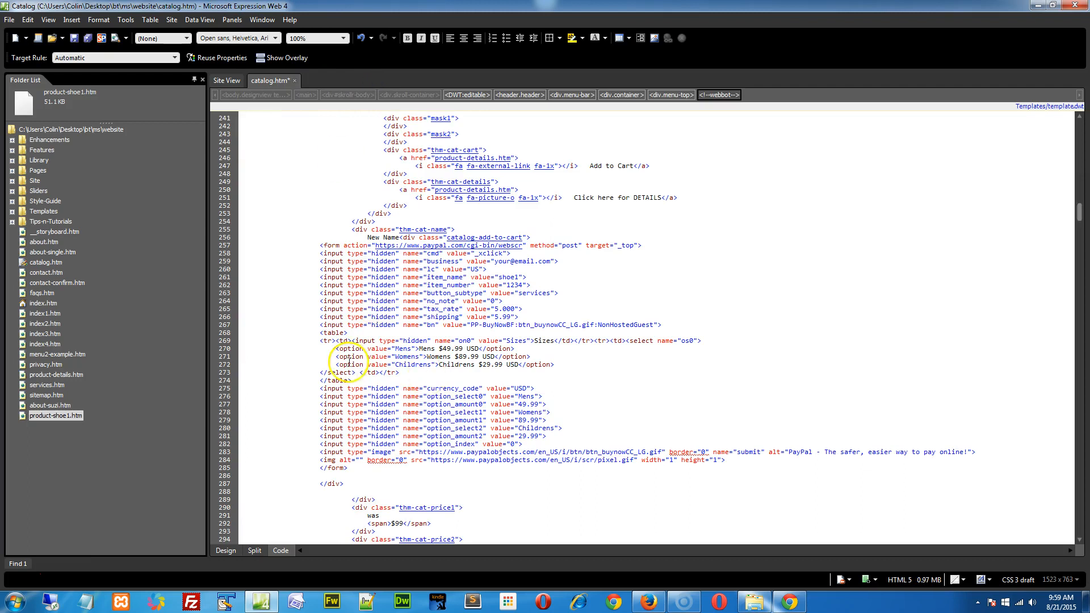
left_click(224, 549)
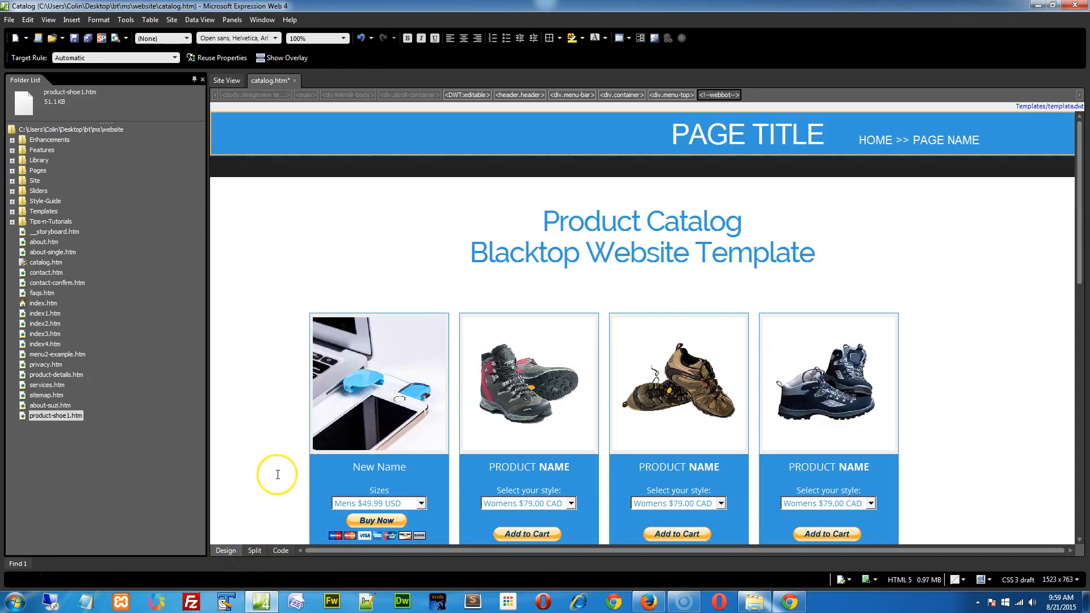
scroll("down", 3)
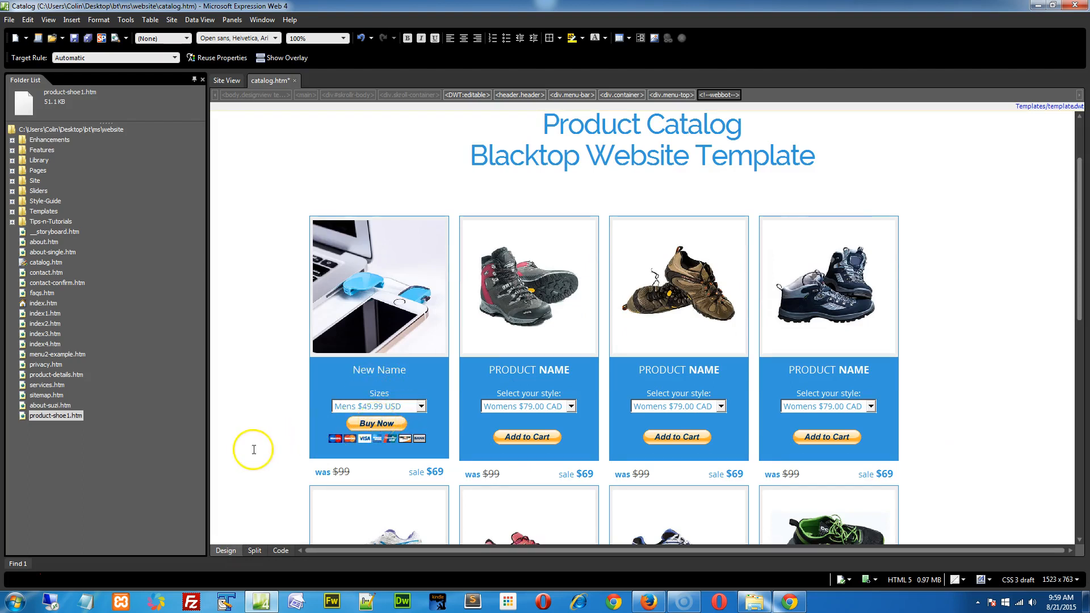
scroll("down", 3)
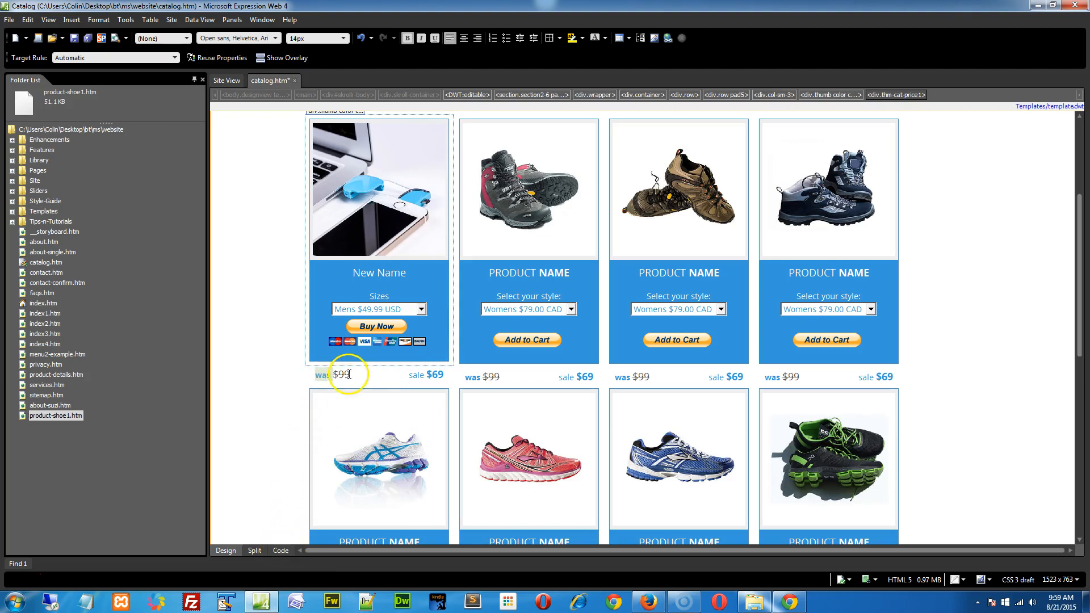
- Select the whole first price block via the tag selector and revert the first product's code
left_click(333, 374)
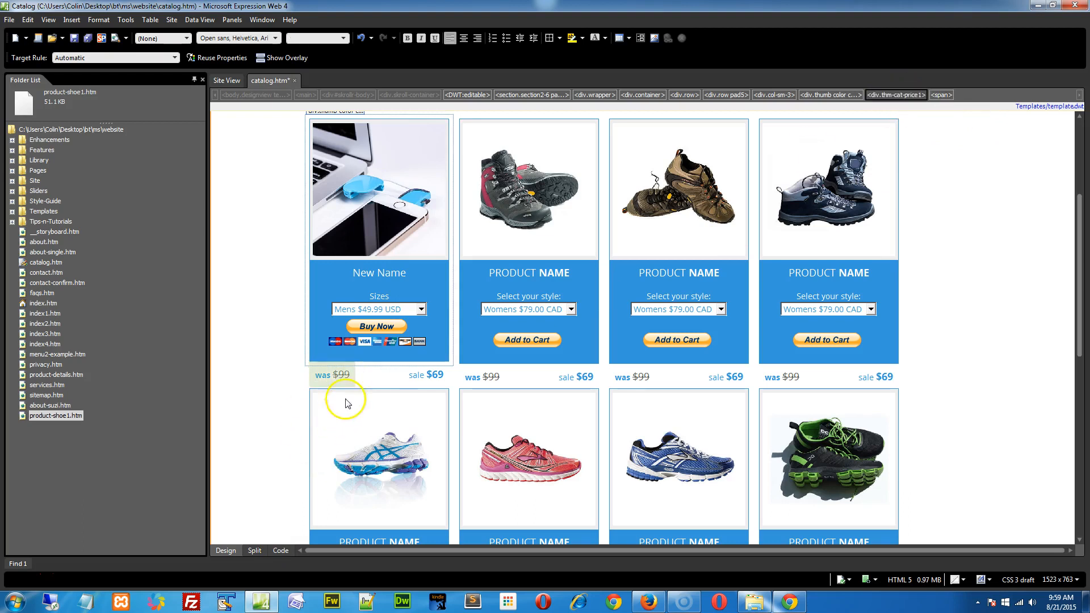
left_click(894, 94)
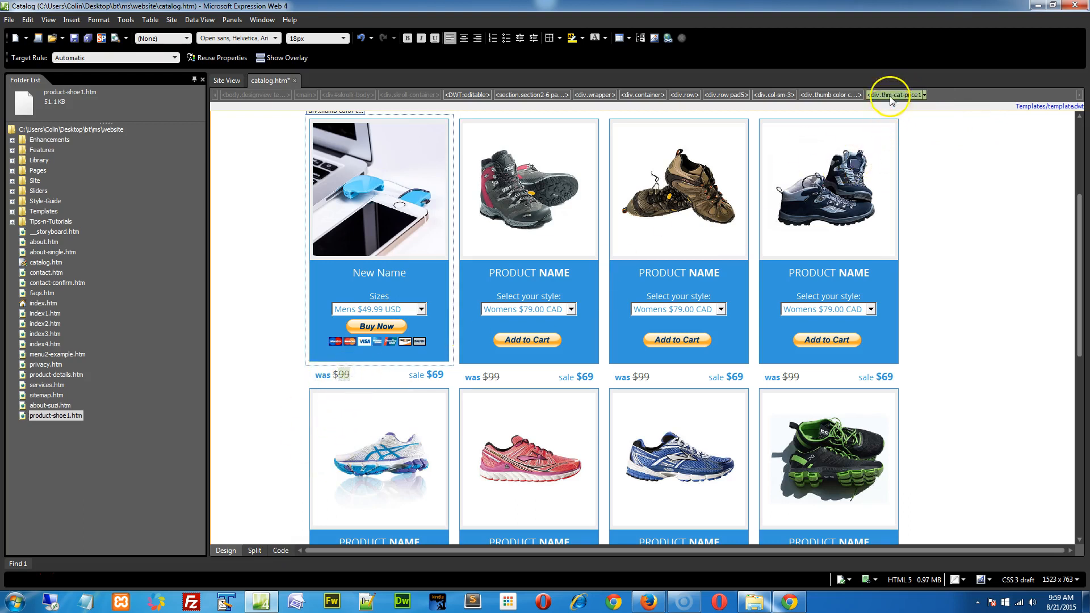
left_click(894, 94)
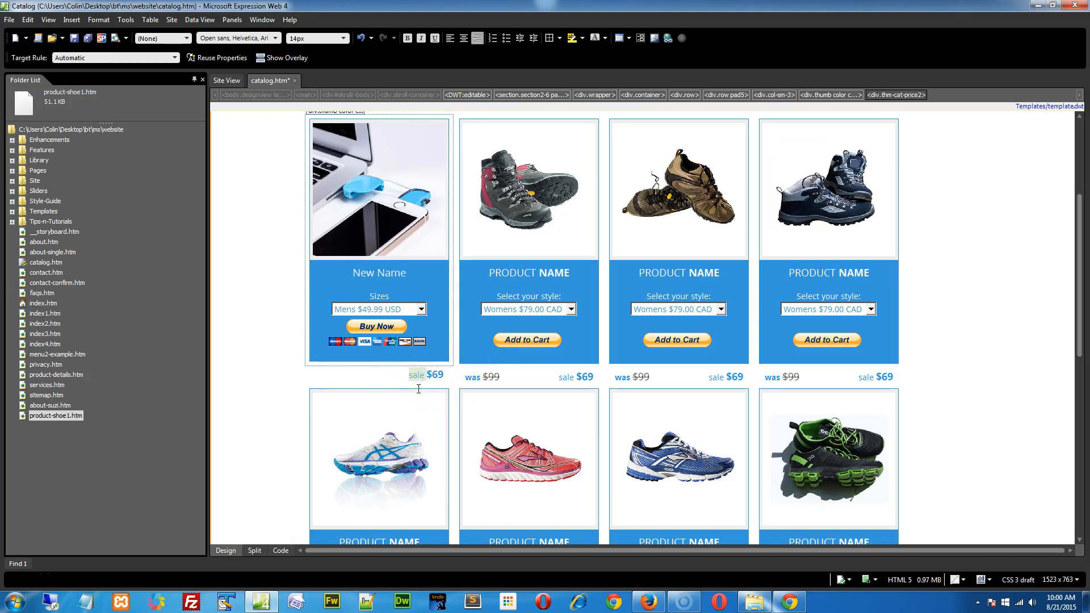
type("price")
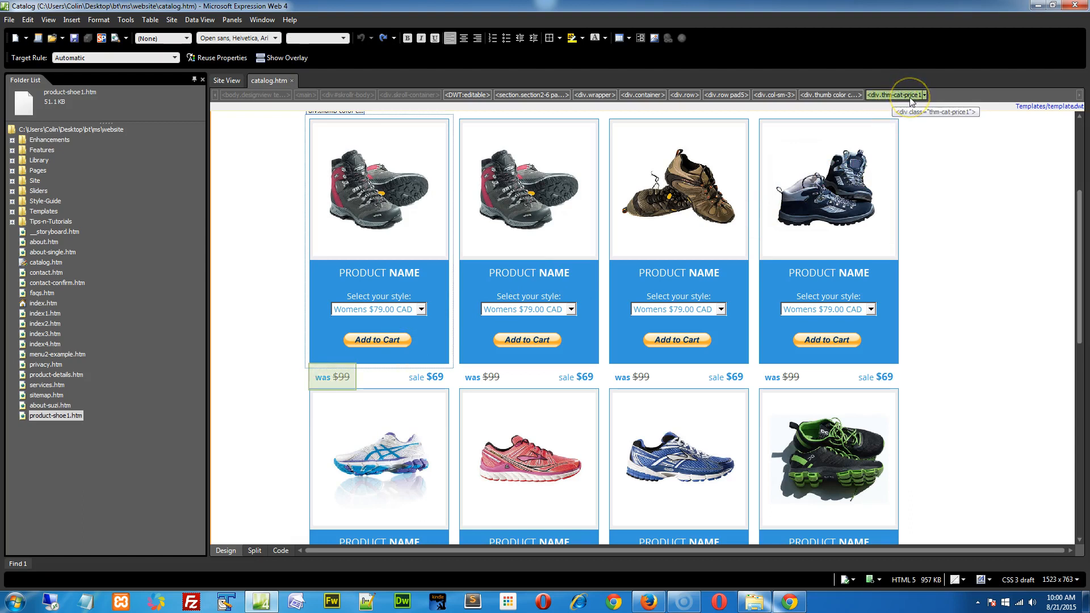
- Replace the first product's was price 99 with 25 and preview the result
left_click(333, 375)
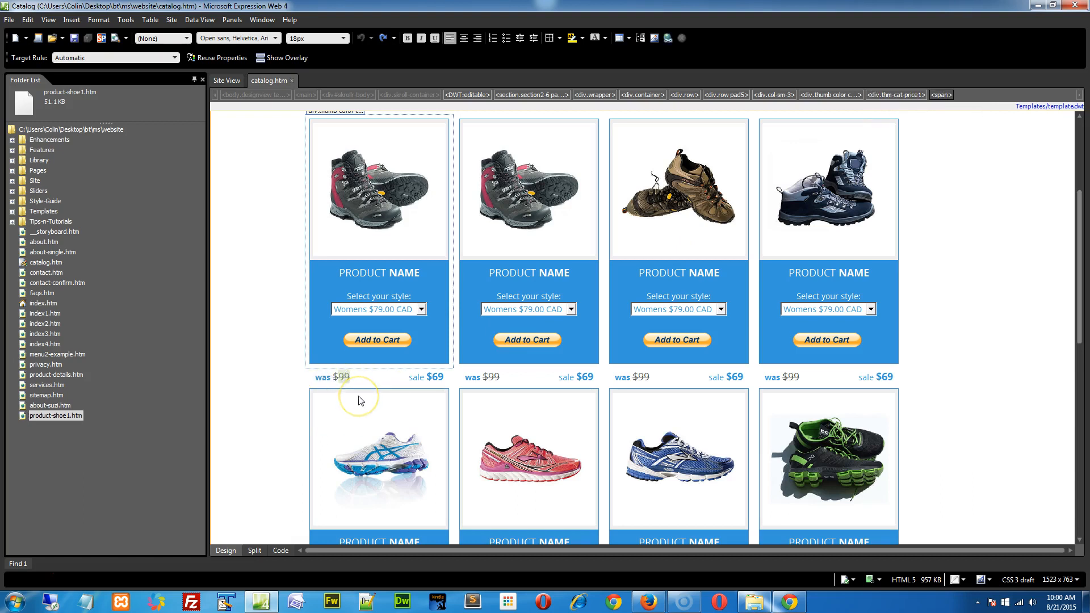
type("25")
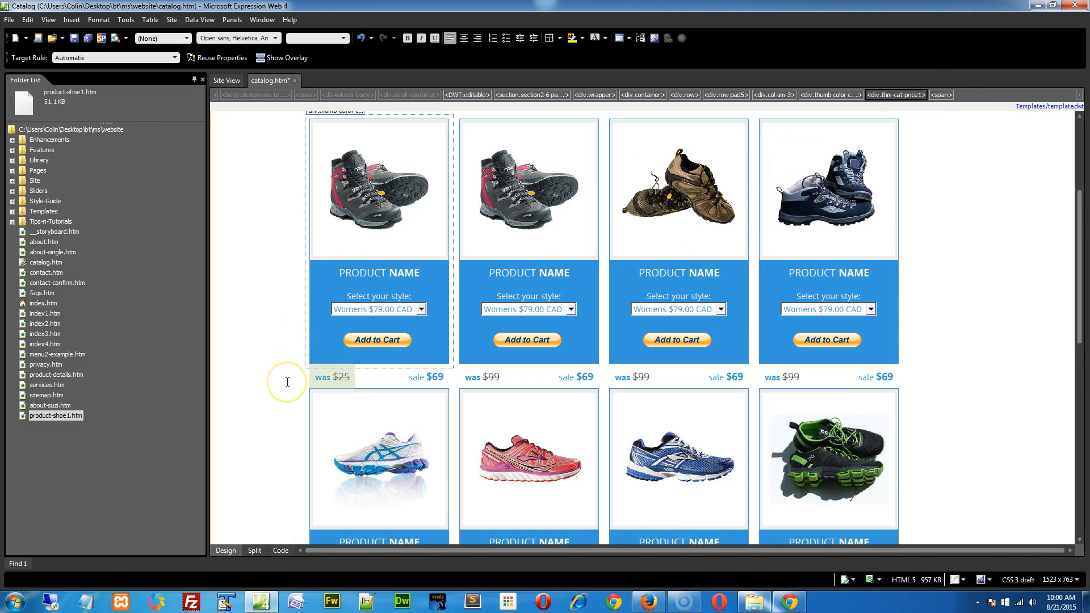
scroll("down", 3)
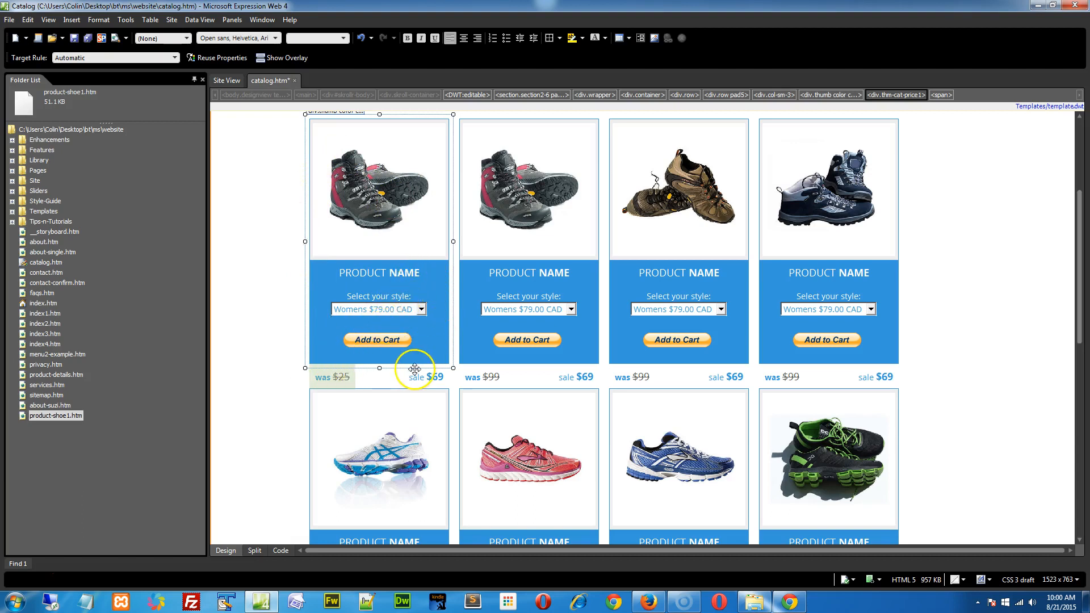
left_click(379, 191)
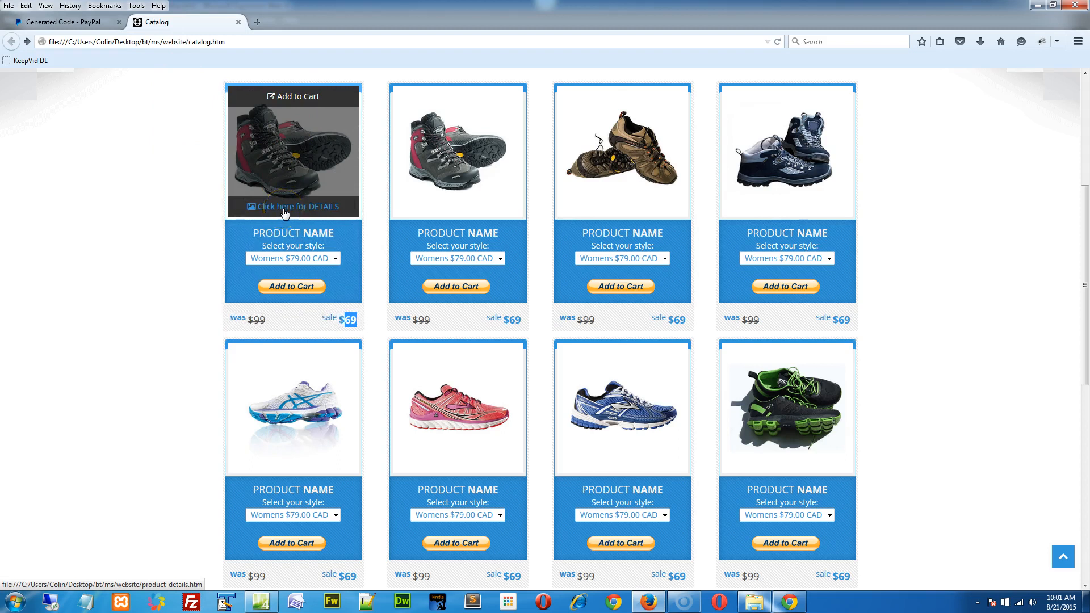
- Follow the first product's 'Click here for DETAILS' link in the Firefox preview
left_click(293, 207)
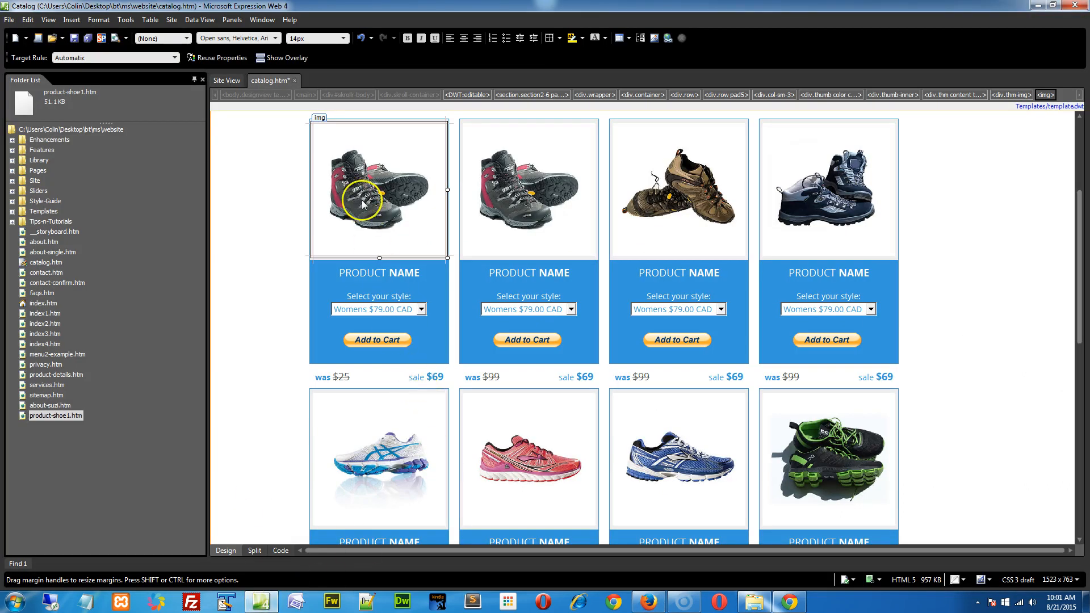
mouse_move(66, 418)
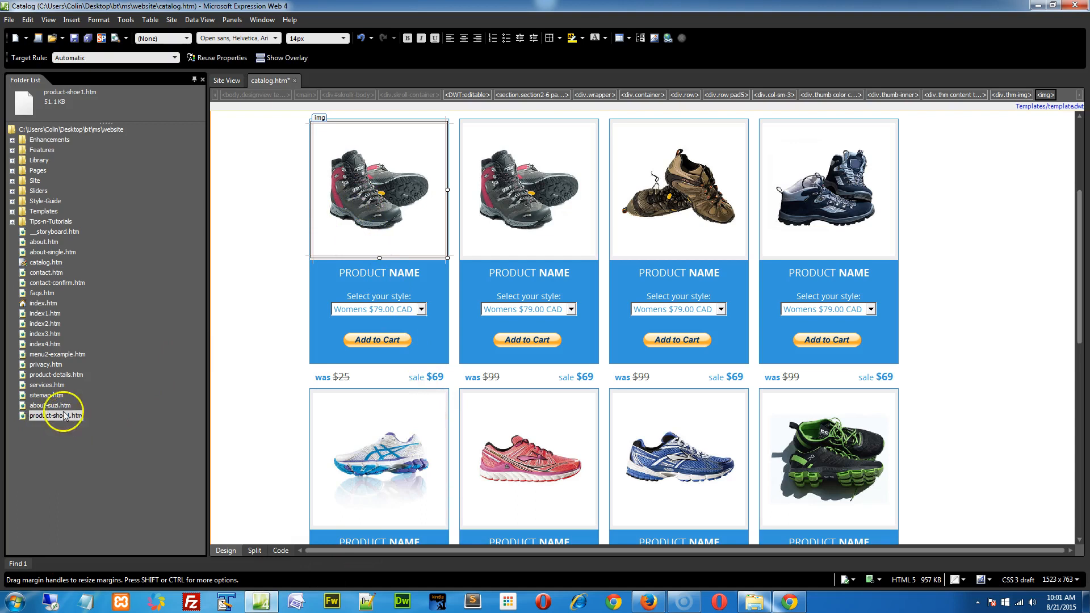
- Select the product-shoe1 page file in the folder list to reach the first product's link code
left_click(57, 374)
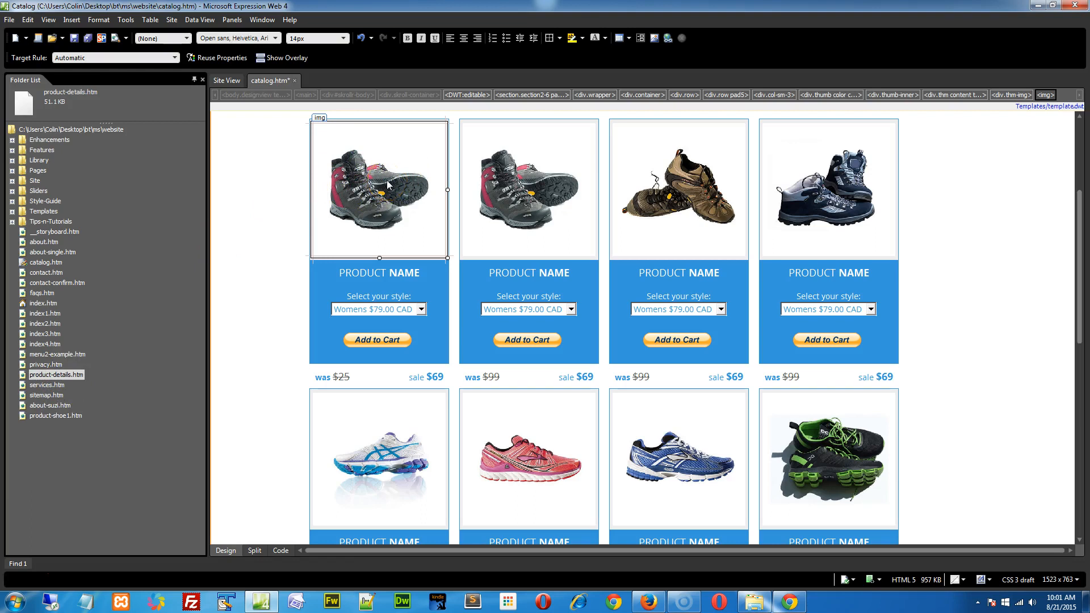
mouse_move(66, 422)
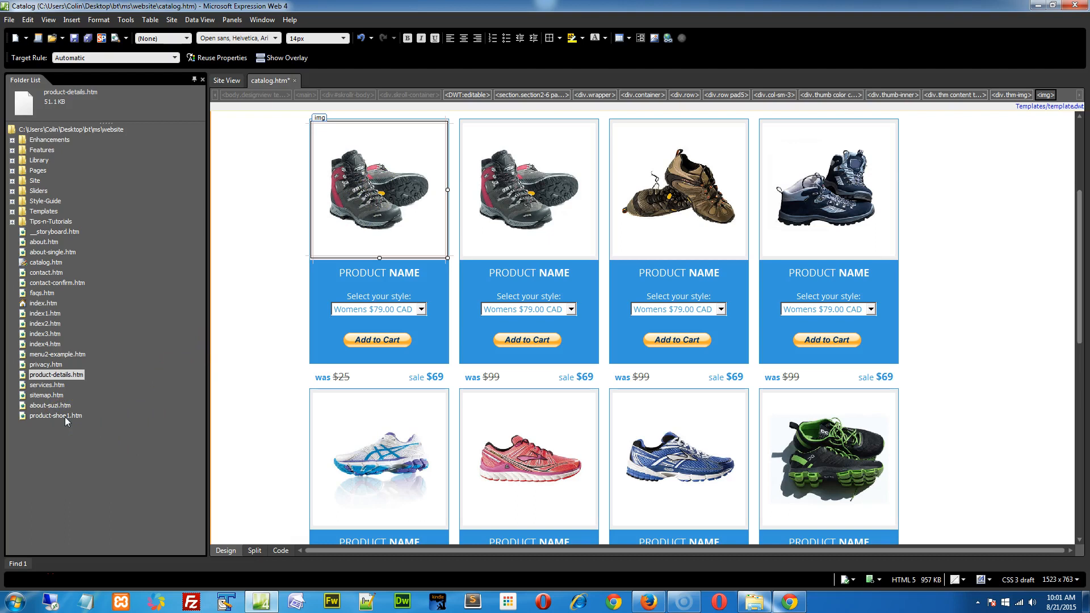
left_click(54, 415)
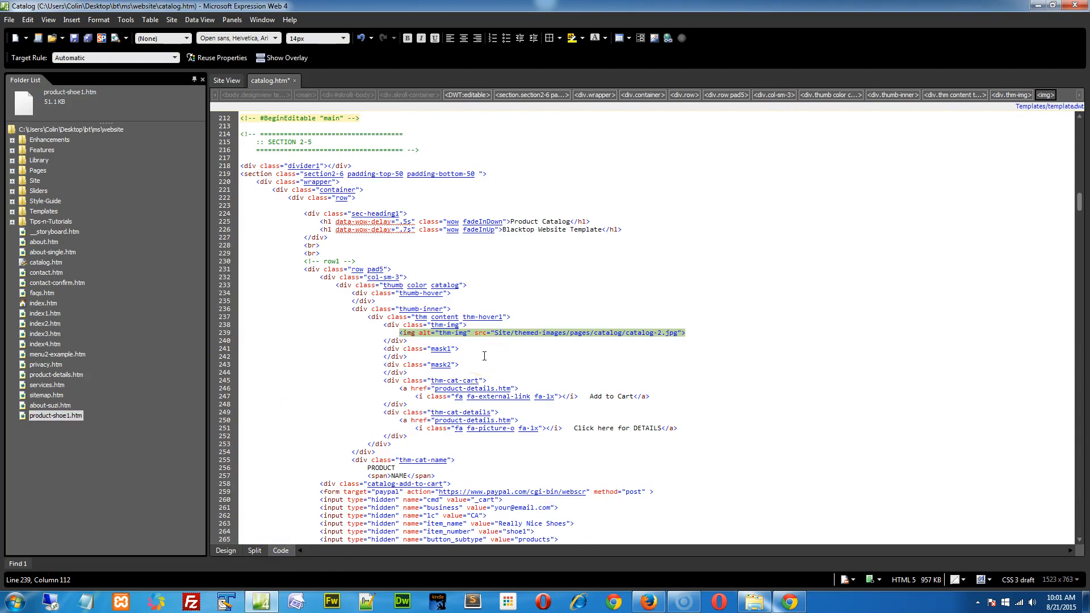
mouse_move(472, 388)
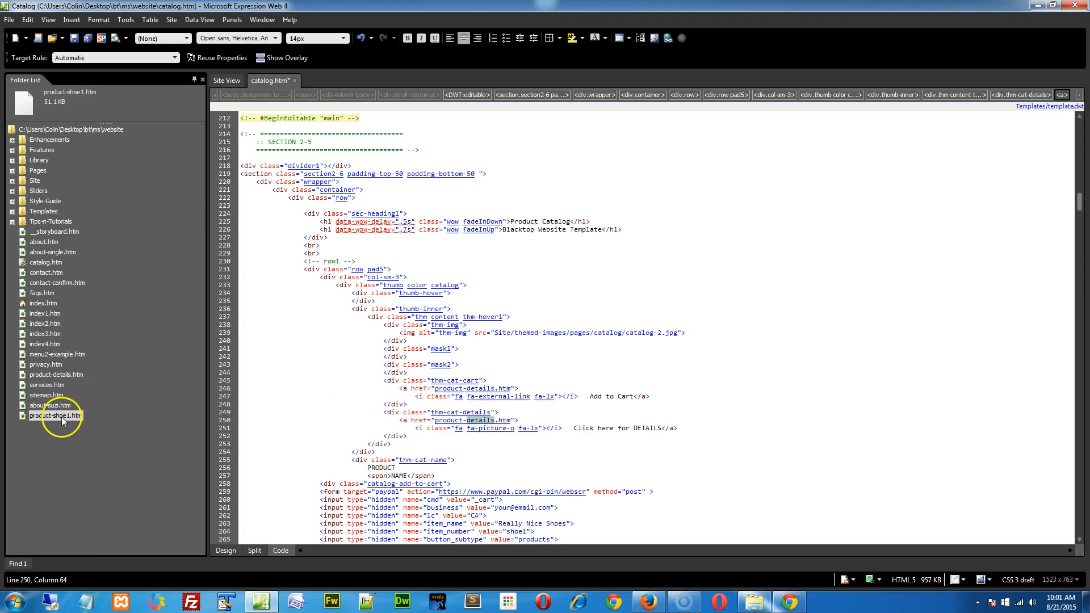
mouse_move(475, 388)
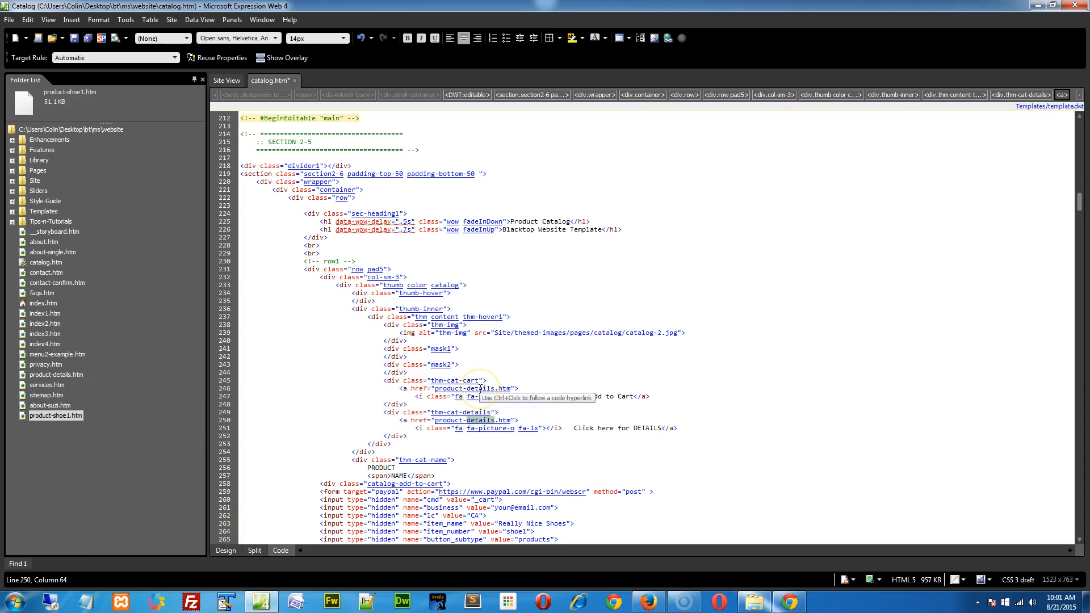